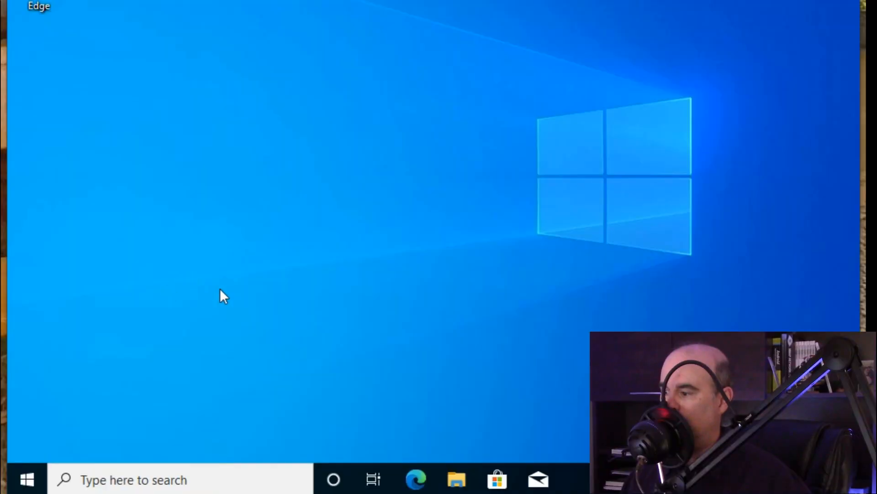
- Show the Windows Update page with its four pending updates under Update & Security
{"action": "left_click", "coordinate": [27, 479]}
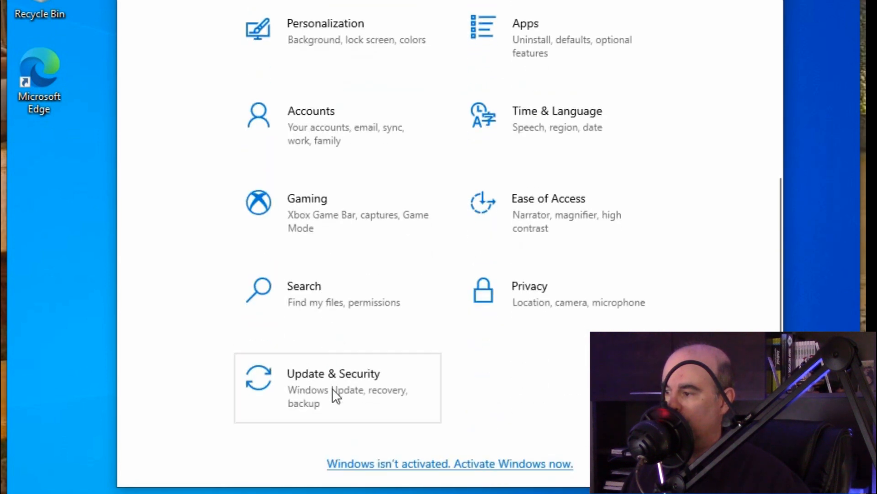
{"action": "left_click", "coordinate": [333, 386]}
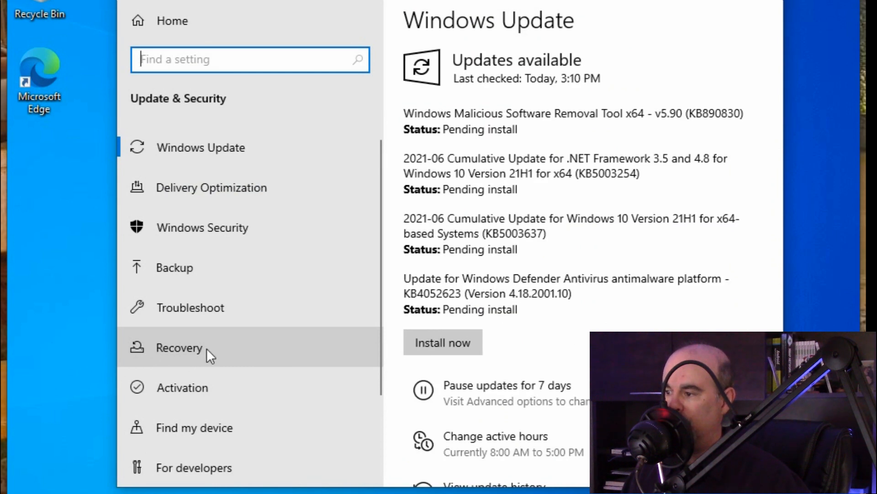
- Show the Recovery page with Reset this PC and Advanced startup
{"action": "left_click", "coordinate": [179, 347]}
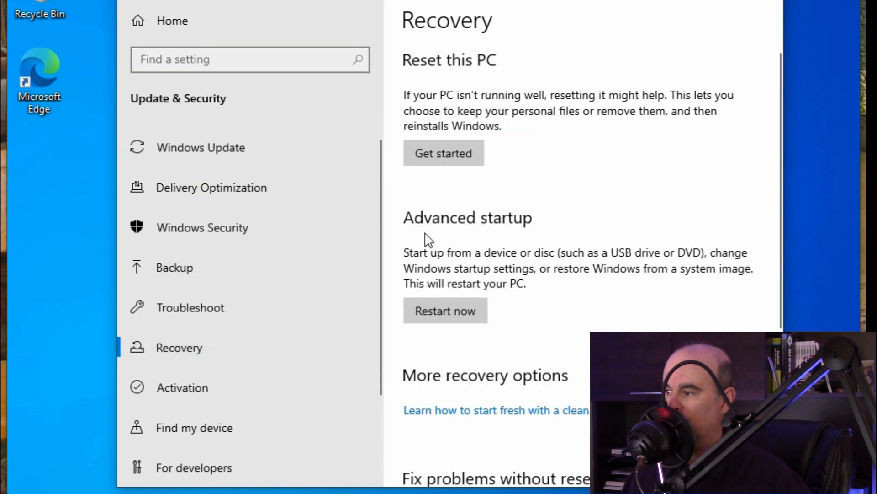
{"action": "mouse_move", "coordinate": [442, 72]}
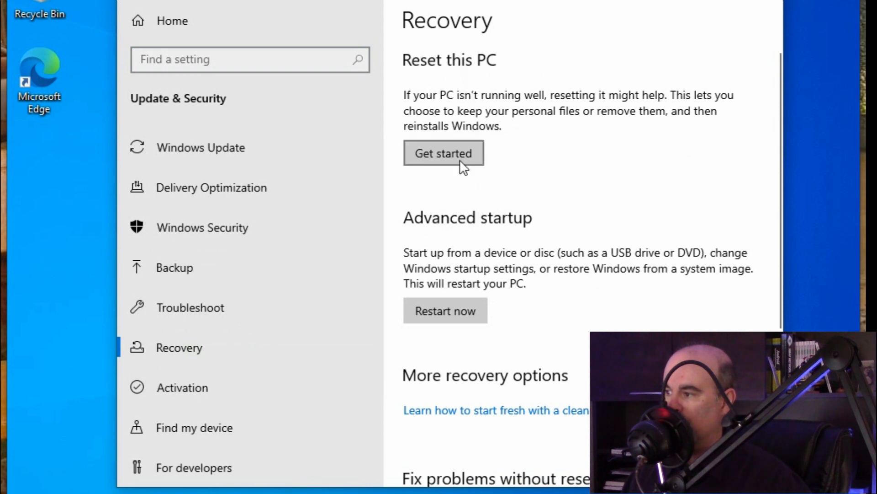
{"action": "mouse_move", "coordinate": [456, 271]}
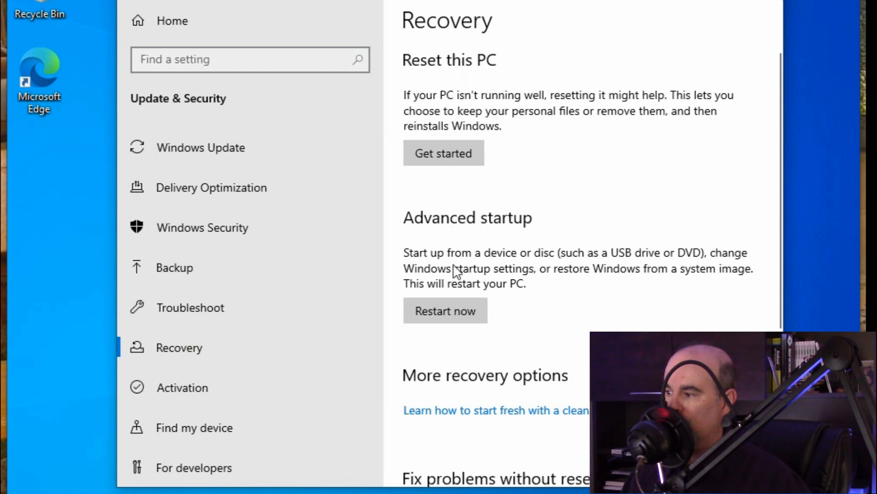
{"action": "mouse_move", "coordinate": [481, 262]}
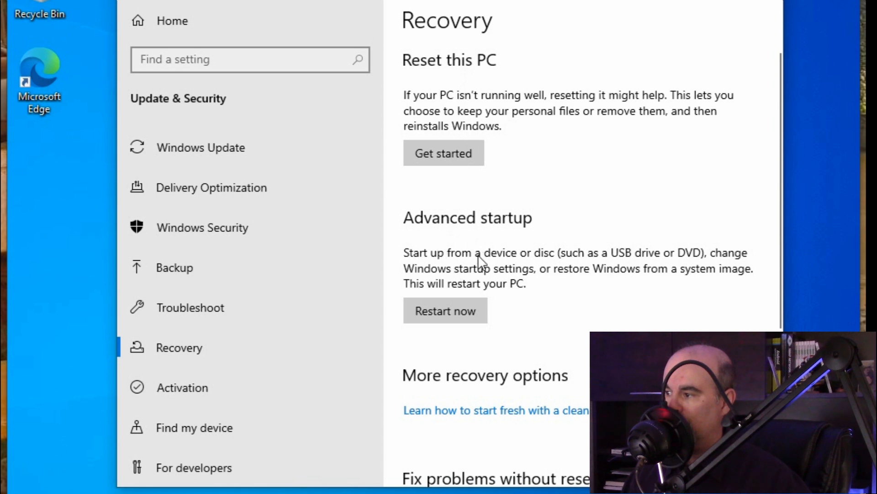
{"action": "mouse_move", "coordinate": [475, 274]}
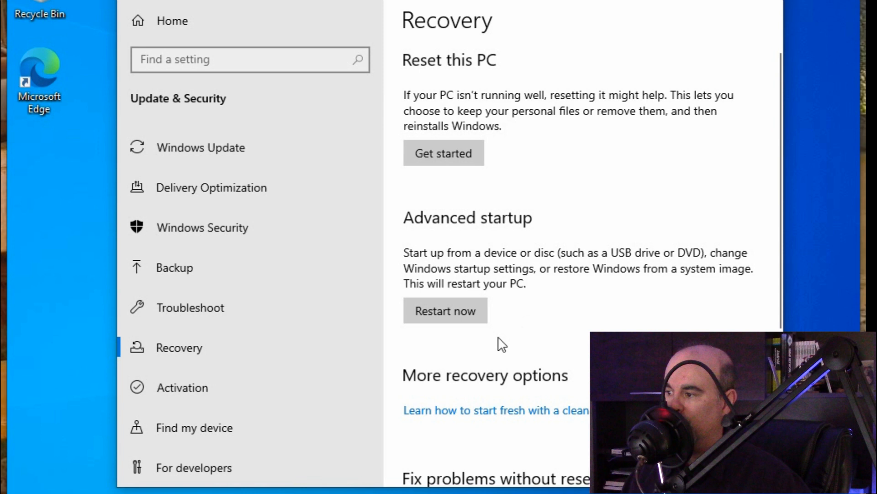
{"action": "mouse_move", "coordinate": [496, 341]}
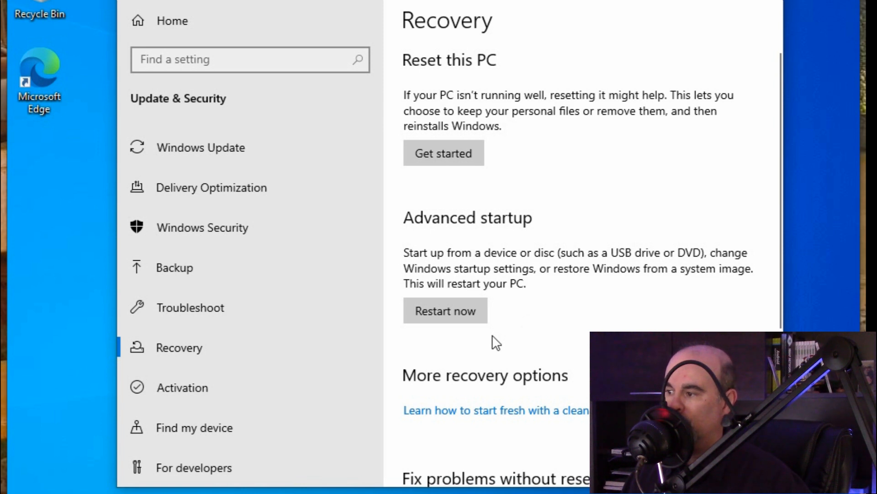
{"action": "mouse_move", "coordinate": [494, 335]}
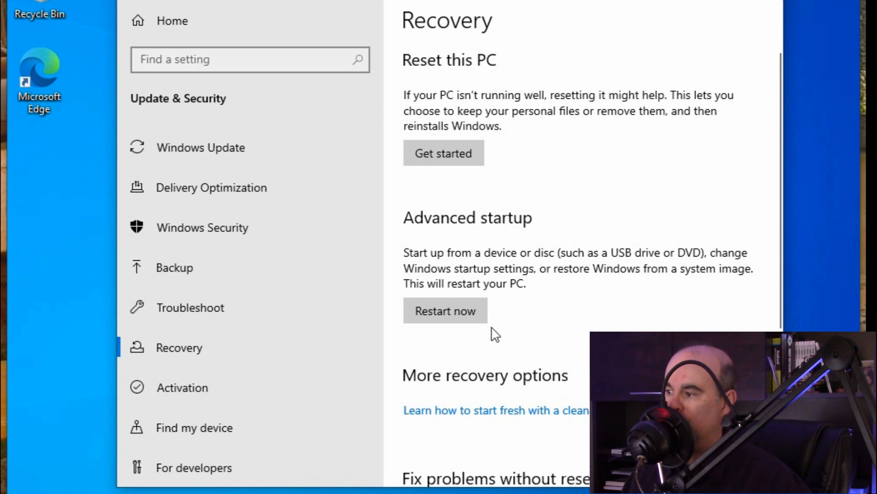
{"action": "mouse_move", "coordinate": [514, 302]}
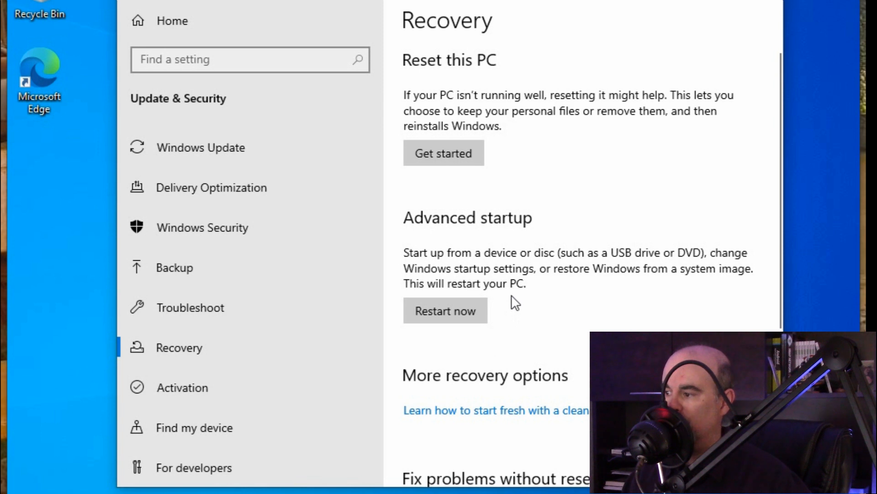
{"action": "mouse_move", "coordinate": [502, 315]}
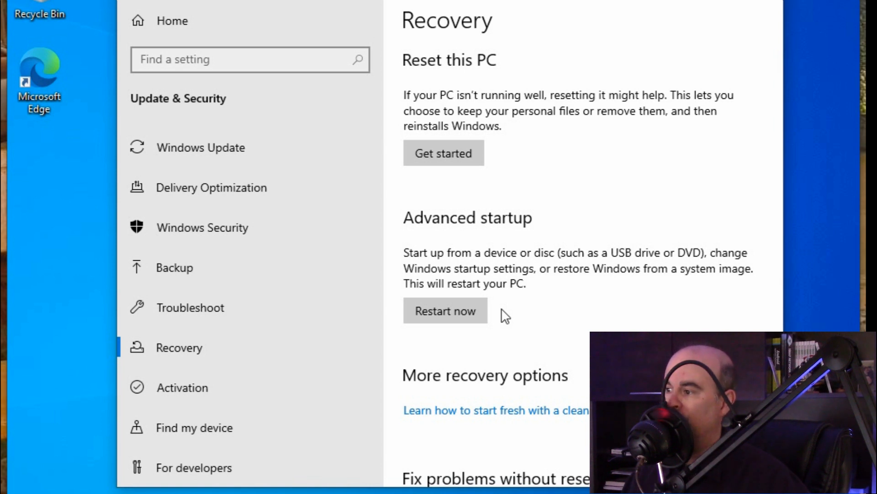
- Begin Reset this PC to reach the Keep my files / Remove everything choice
{"action": "left_click", "coordinate": [443, 153]}
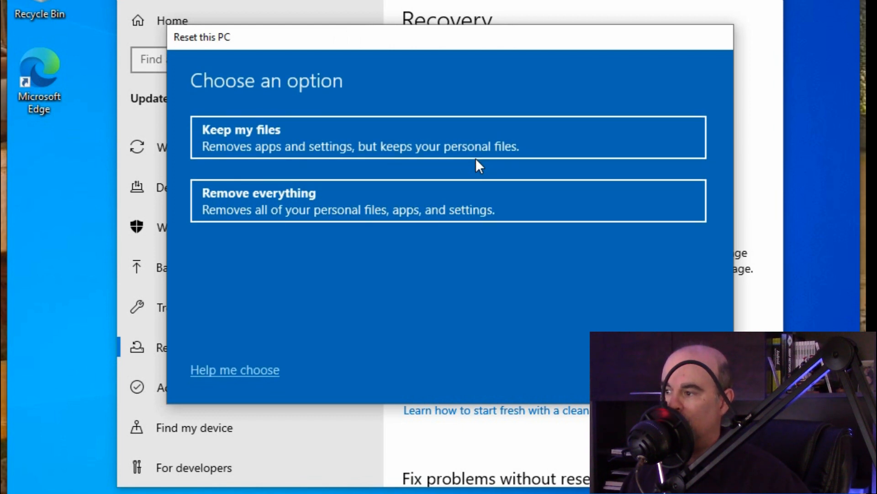
{"action": "mouse_move", "coordinate": [445, 142]}
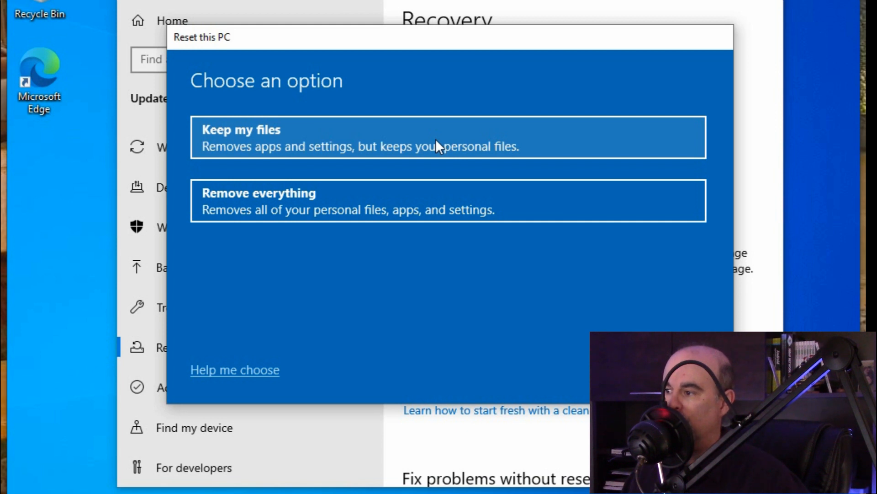
{"action": "mouse_move", "coordinate": [376, 140]}
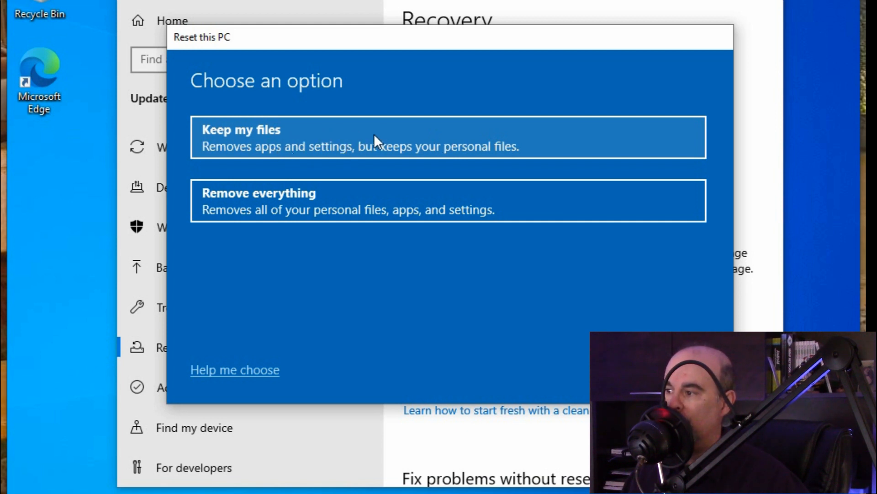
{"action": "mouse_move", "coordinate": [378, 108]}
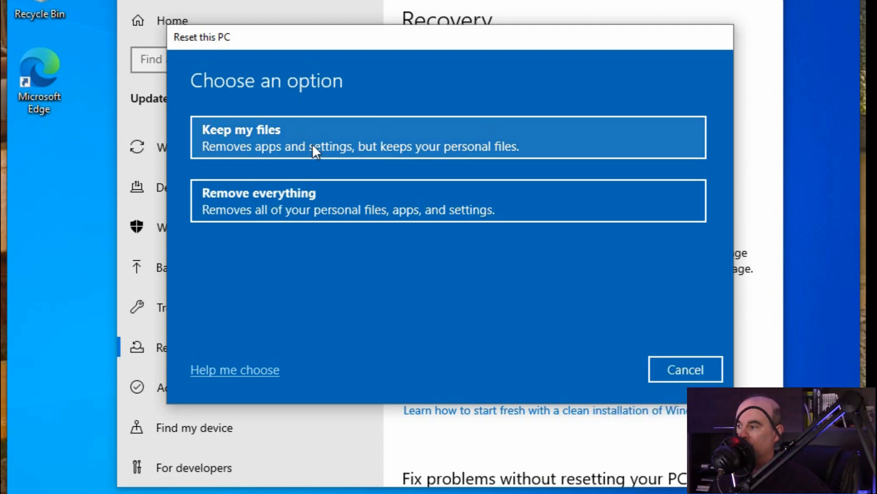
{"action": "mouse_move", "coordinate": [229, 138]}
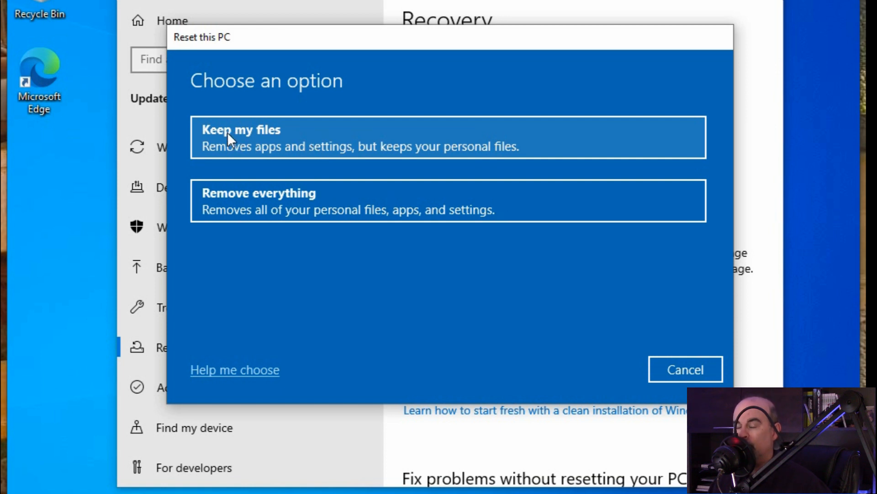
{"action": "mouse_move", "coordinate": [259, 215]}
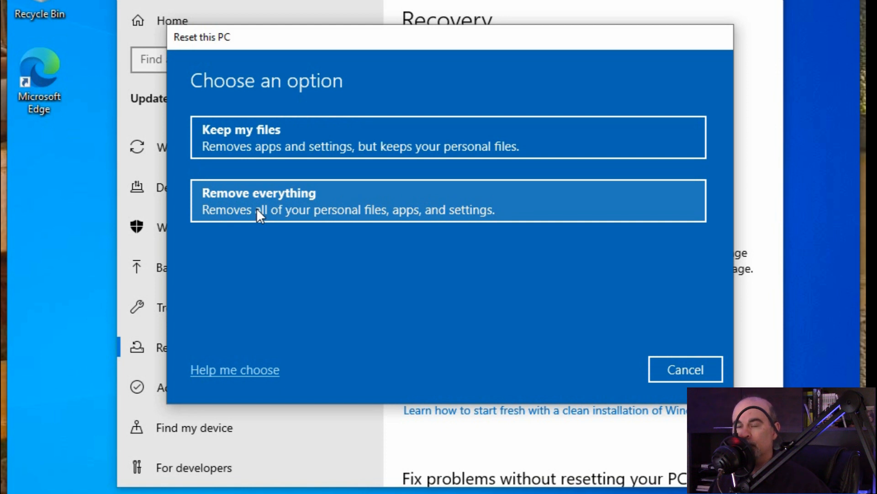
{"action": "mouse_move", "coordinate": [205, 218]}
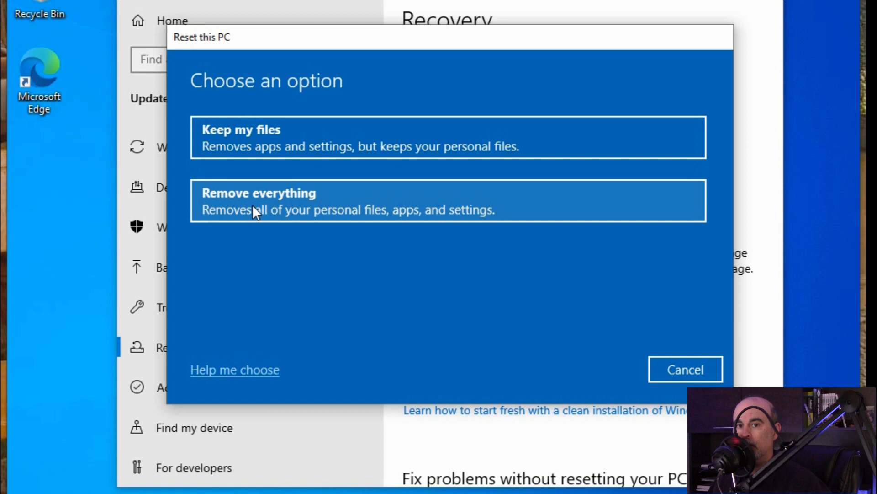
{"action": "mouse_move", "coordinate": [289, 213]}
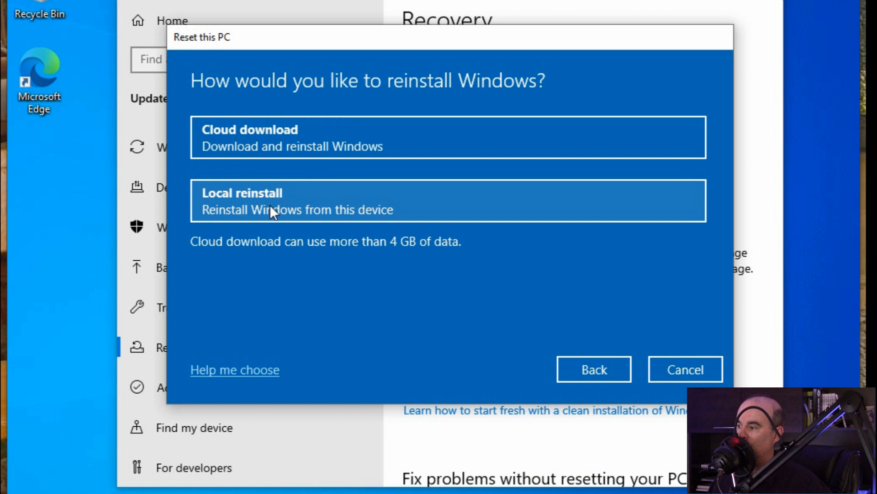
{"action": "mouse_move", "coordinate": [302, 212]}
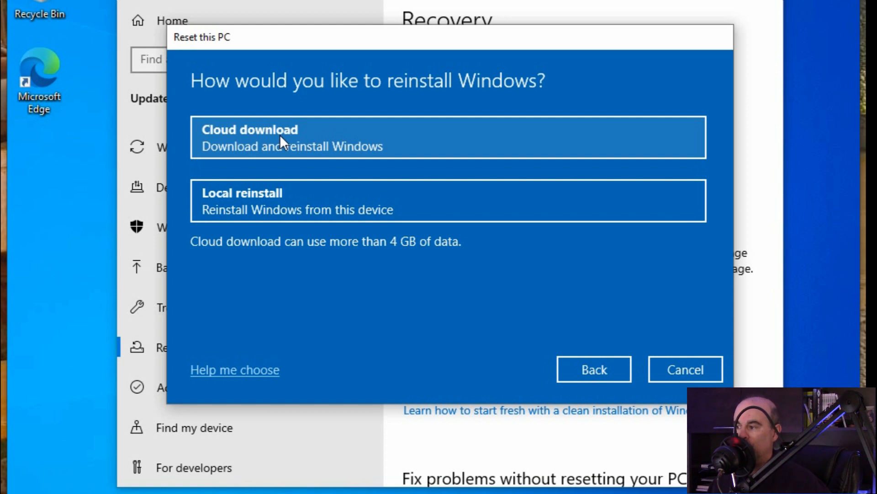
{"action": "mouse_move", "coordinate": [182, 207]}
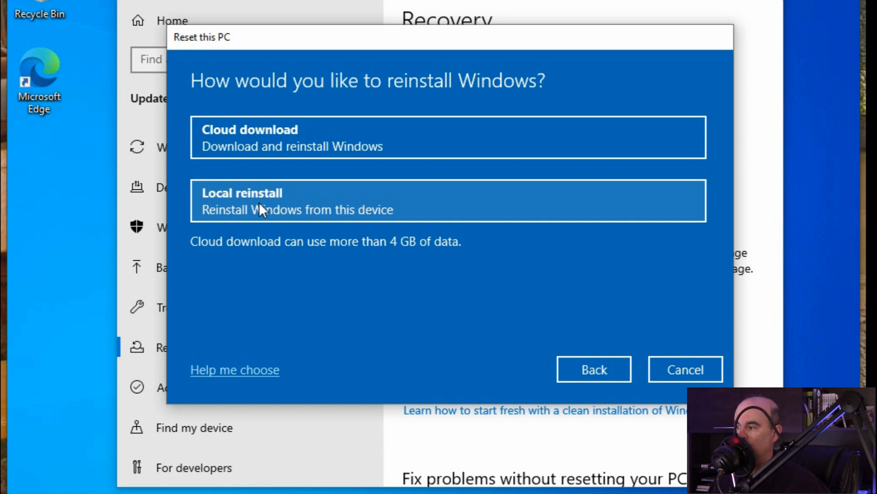
- Choose Local reinstall so Windows is reinstalled from this device
{"action": "left_click", "coordinate": [260, 201]}
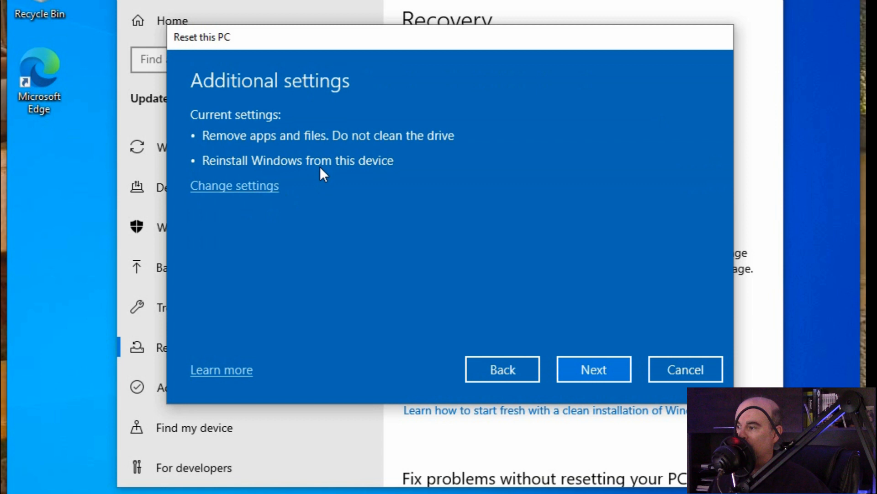
{"action": "mouse_move", "coordinate": [431, 206]}
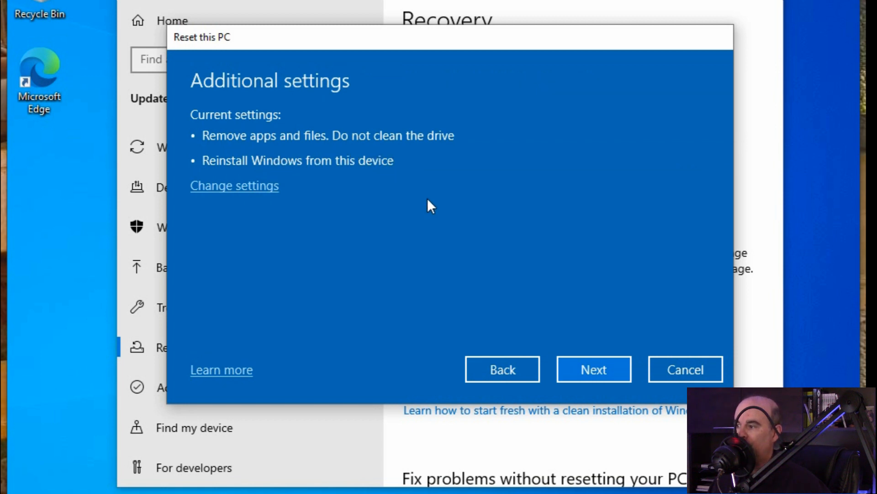
{"action": "mouse_move", "coordinate": [317, 145]}
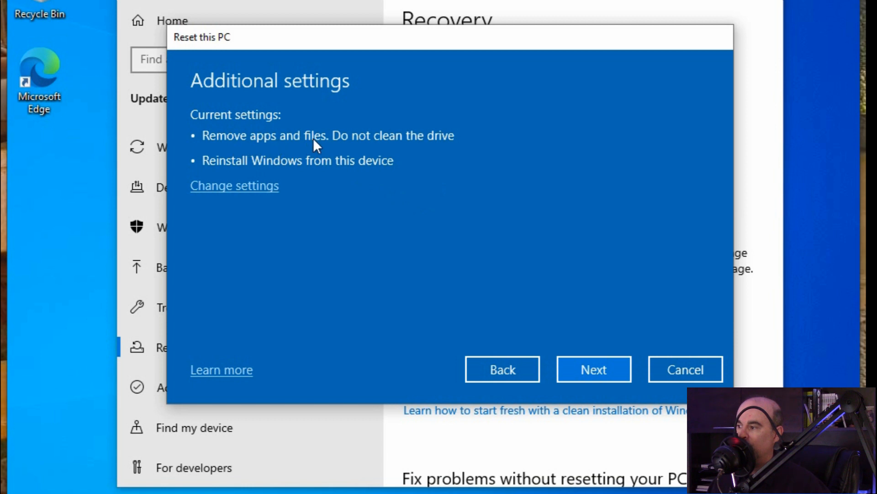
{"action": "mouse_move", "coordinate": [452, 159]}
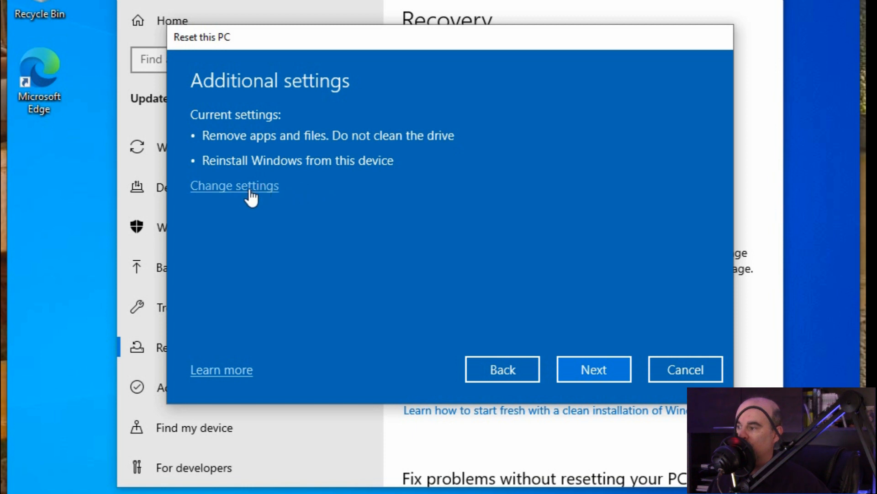
- Turn Clean data on and keep Download Windows off after briefly trying it
{"action": "left_click", "coordinate": [234, 185]}
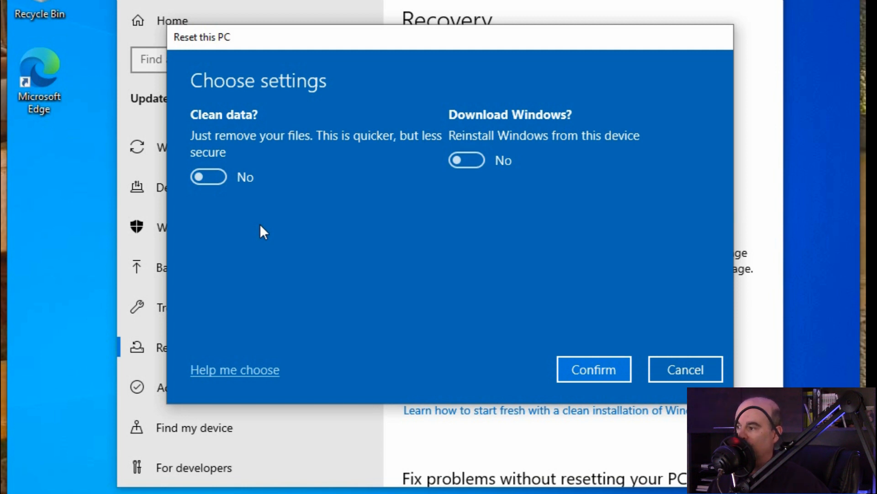
{"action": "mouse_move", "coordinate": [249, 132]}
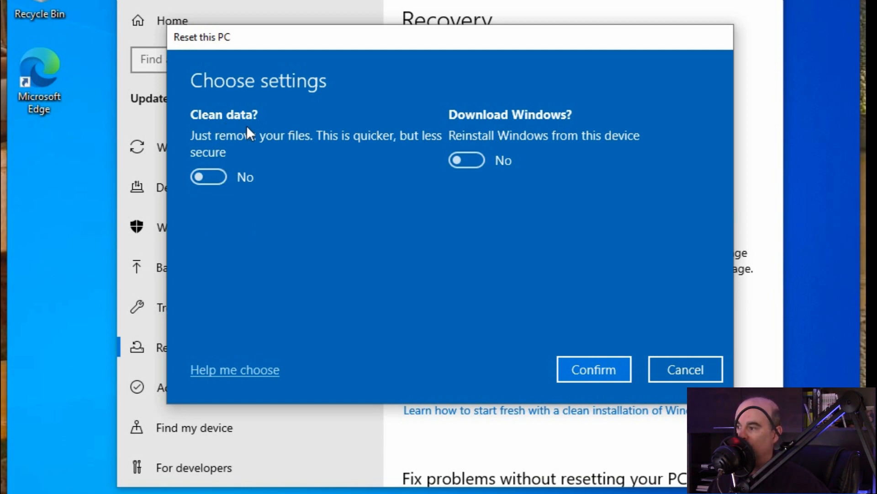
{"action": "mouse_move", "coordinate": [327, 160]}
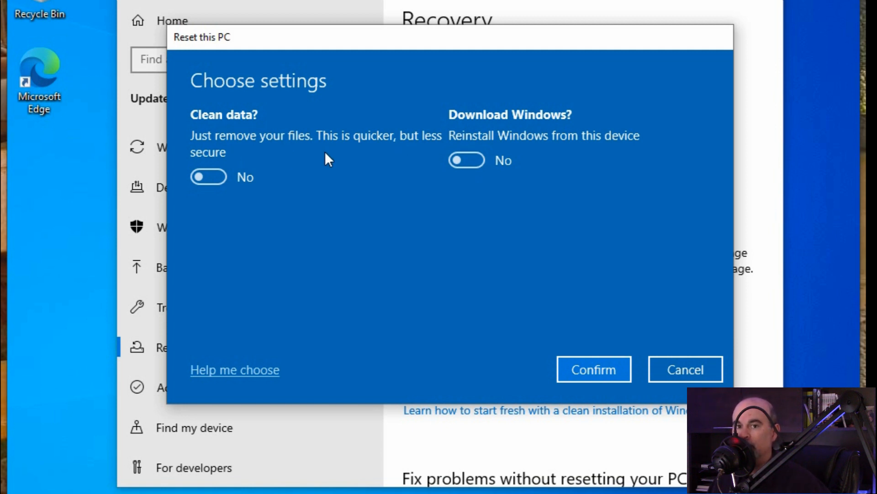
{"action": "mouse_move", "coordinate": [207, 167]}
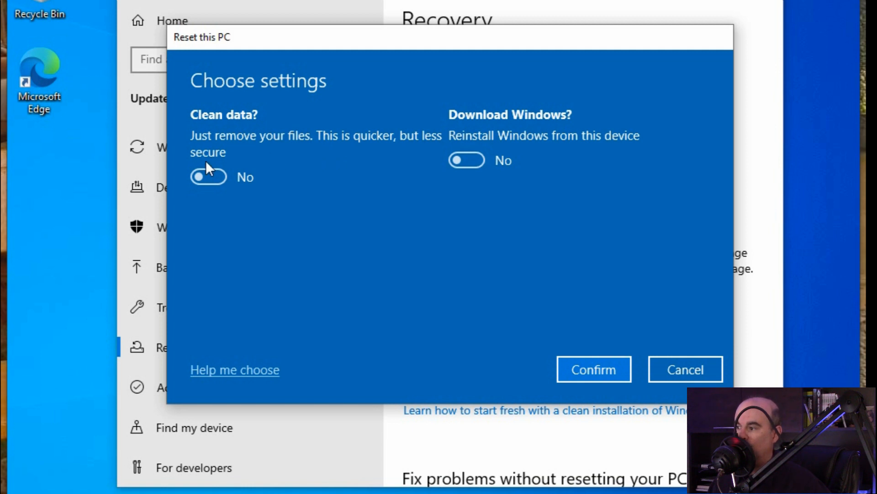
{"action": "left_click", "coordinate": [208, 176]}
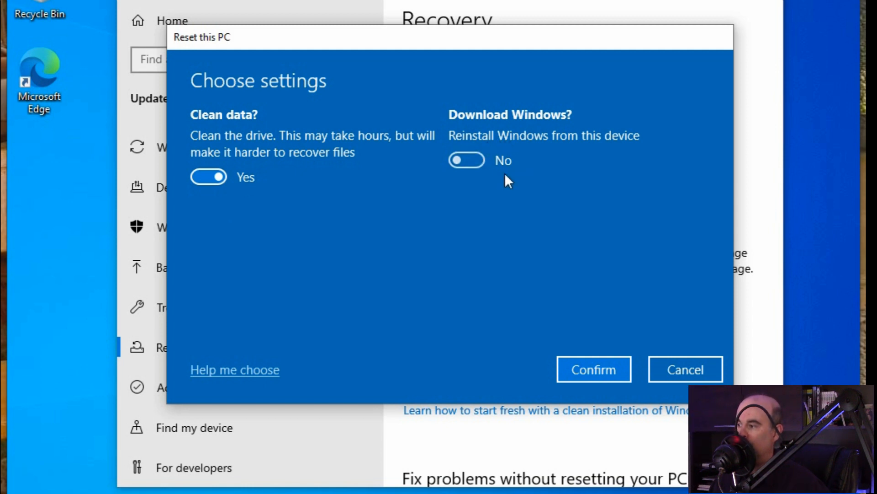
{"action": "mouse_move", "coordinate": [531, 157]}
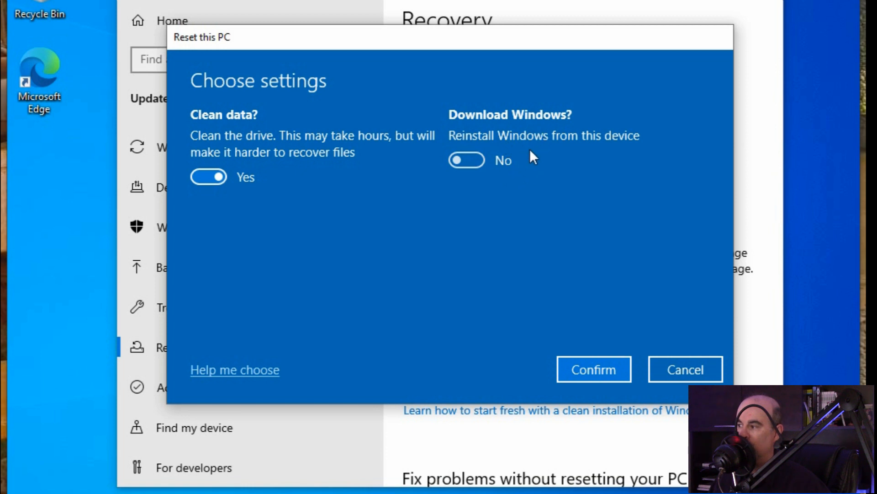
{"action": "left_click", "coordinate": [467, 160]}
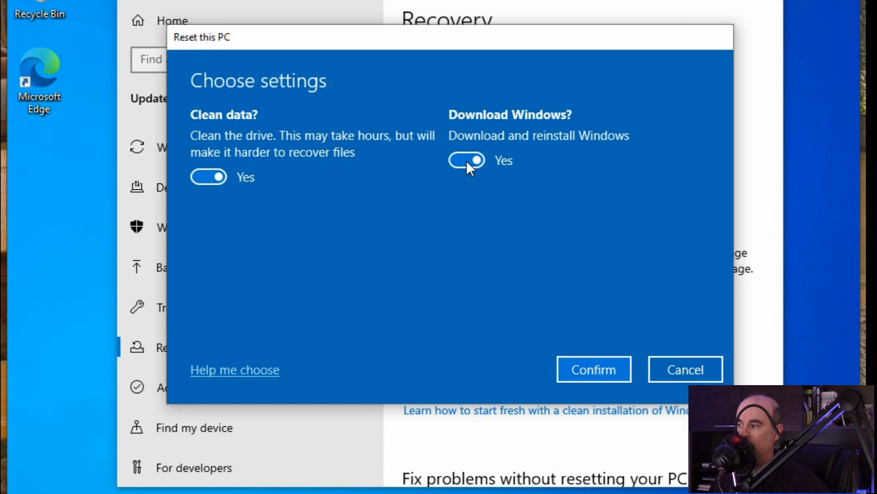
{"action": "left_click", "coordinate": [466, 160]}
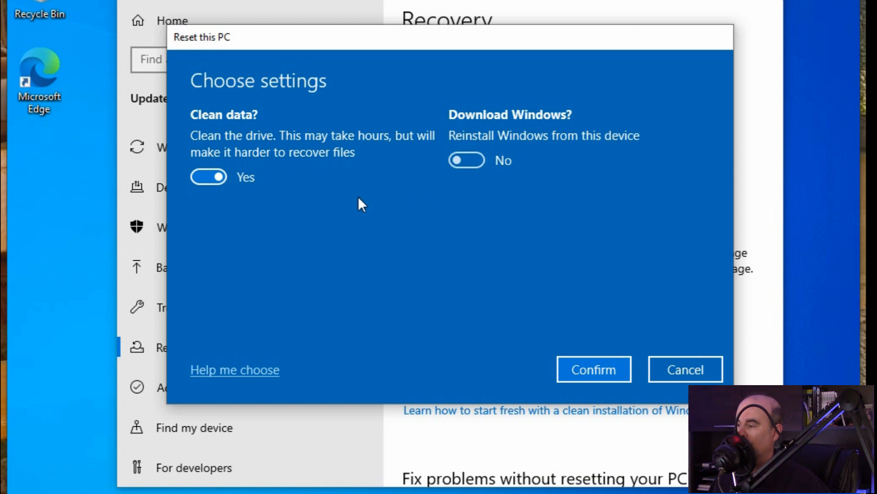
{"action": "mouse_move", "coordinate": [232, 187]}
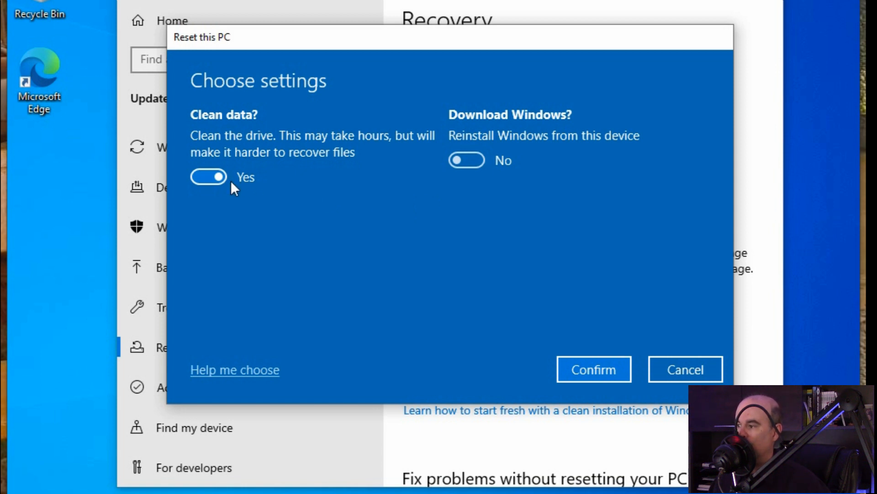
{"action": "mouse_move", "coordinate": [238, 193]}
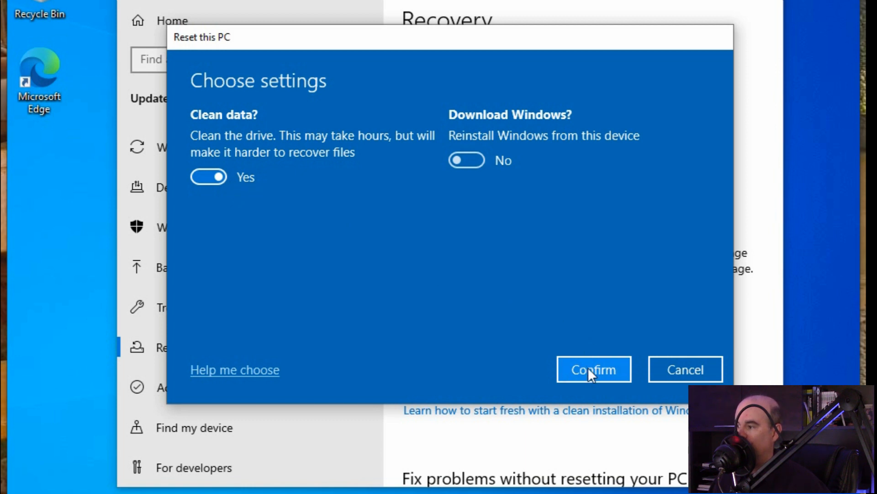
- Confirm the clean-drive local reinstall choices and start the reset
{"action": "left_click", "coordinate": [593, 369]}
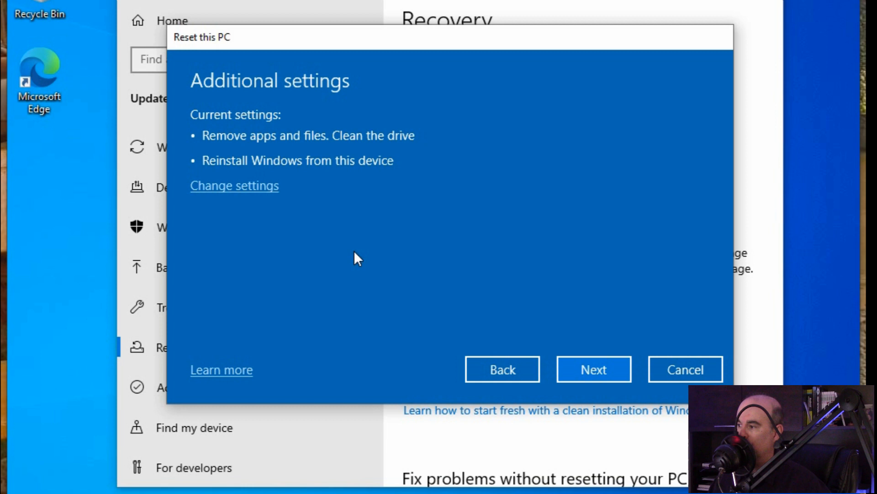
{"action": "mouse_move", "coordinate": [366, 153]}
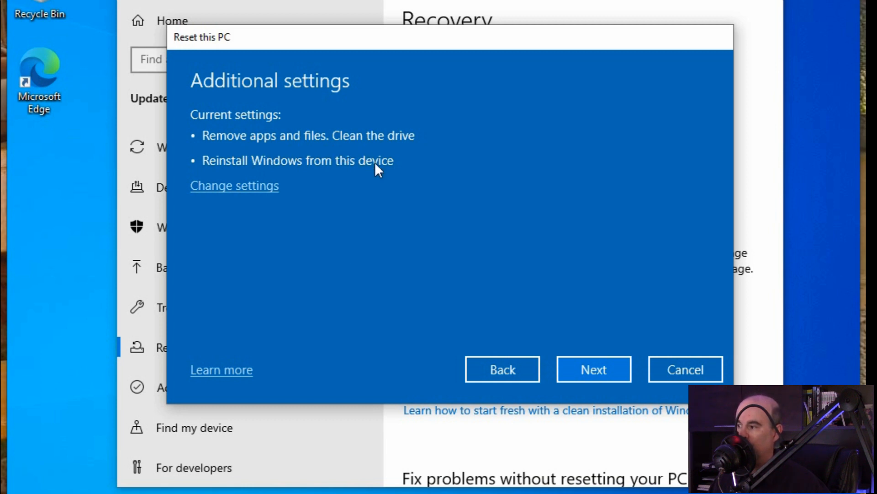
{"action": "left_click", "coordinate": [593, 369]}
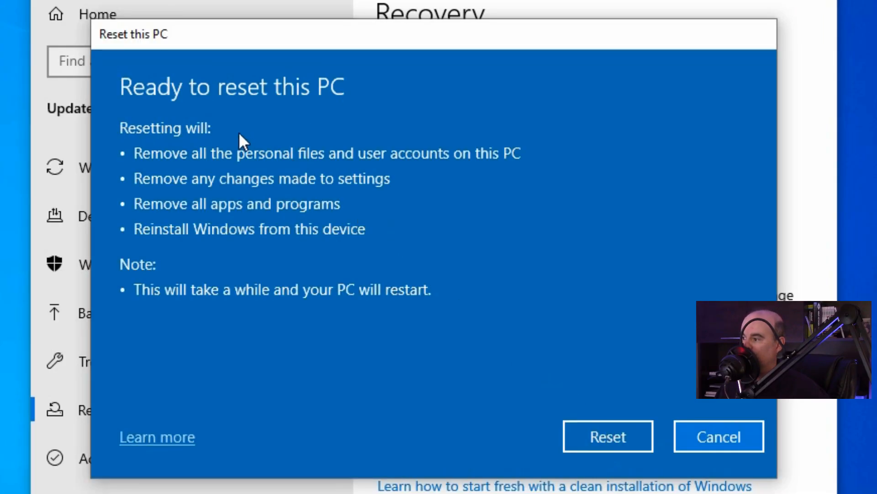
{"action": "mouse_move", "coordinate": [260, 260]}
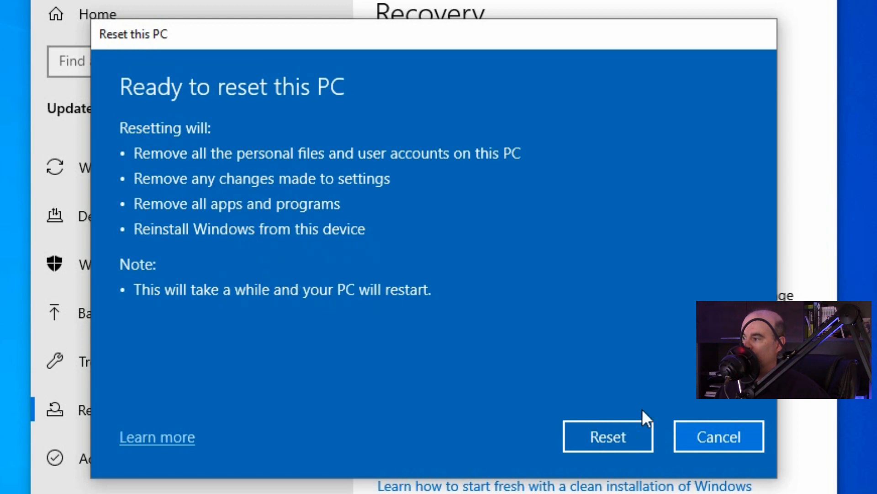
{"action": "left_click", "coordinate": [607, 437]}
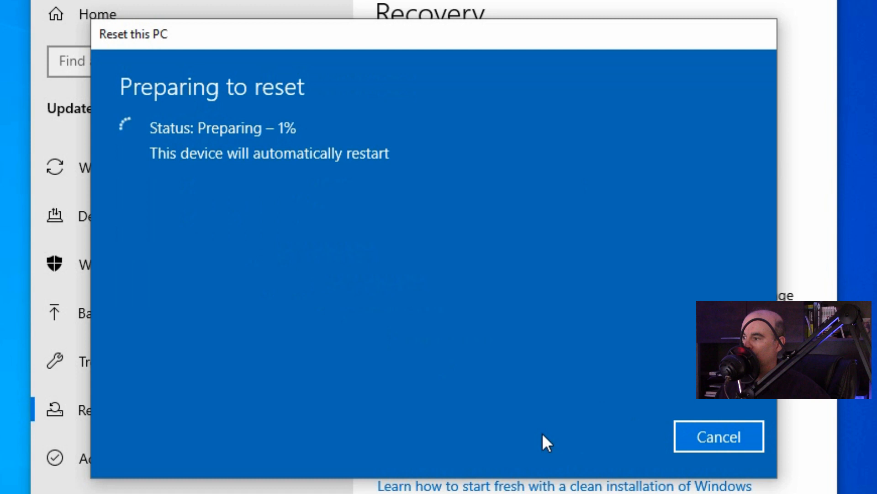
{"action": "mouse_move", "coordinate": [482, 436]}
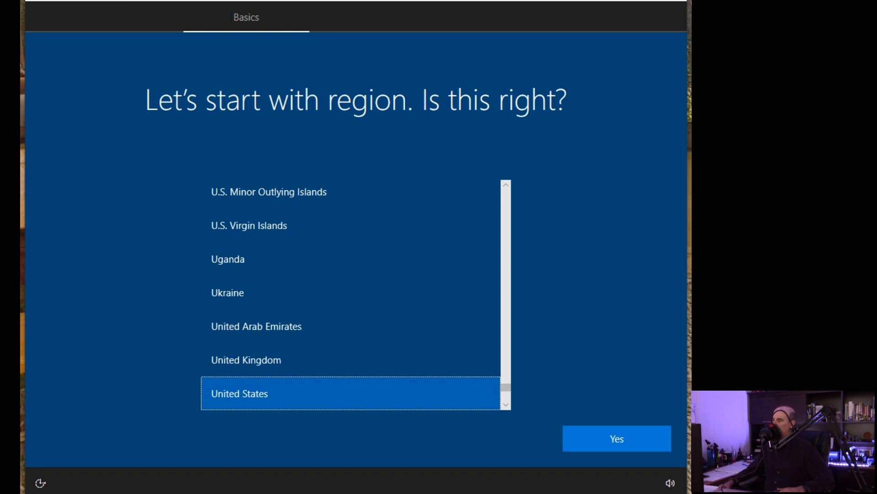
{"action": "mouse_move", "coordinate": [422, 302]}
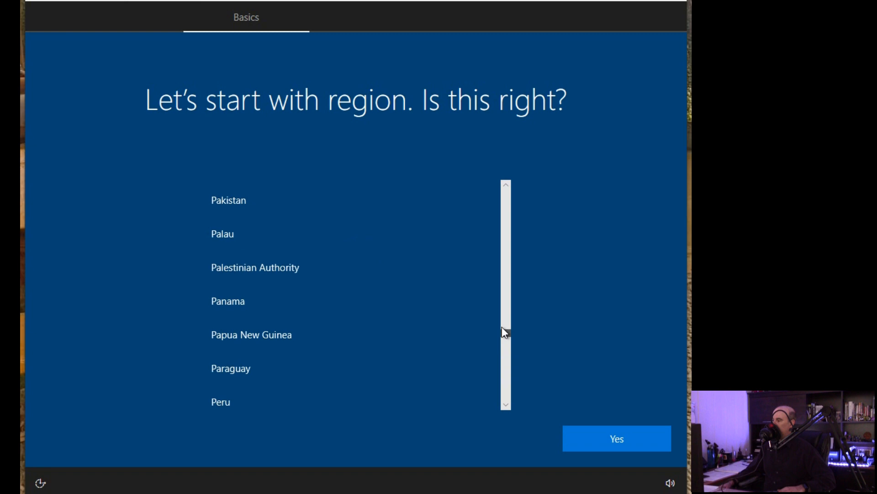
- Set the region to Canada and confirm it
{"action": "left_click_drag", "start_coordinate": [504, 330], "coordinate": [500, 261]}
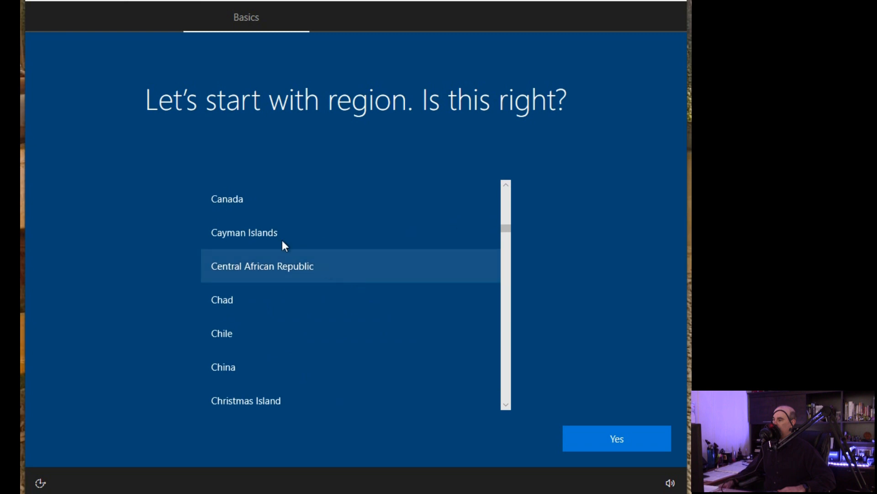
{"action": "left_click", "coordinate": [227, 198]}
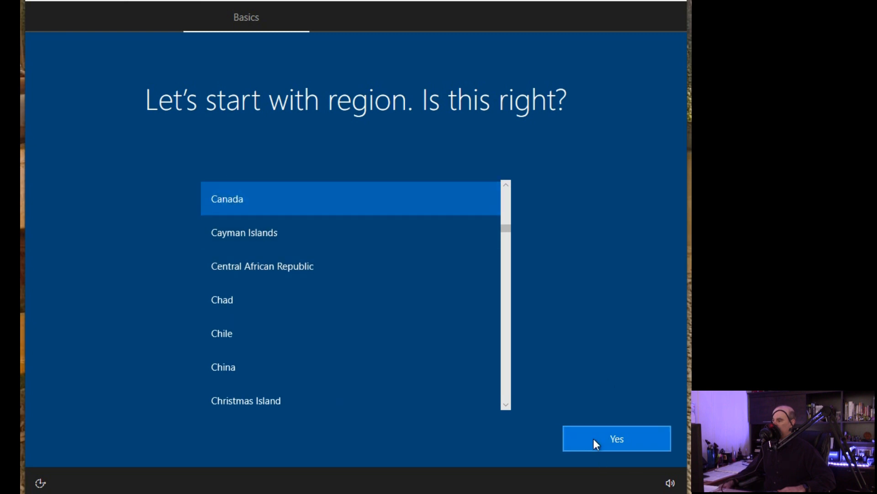
{"action": "left_click", "coordinate": [616, 438]}
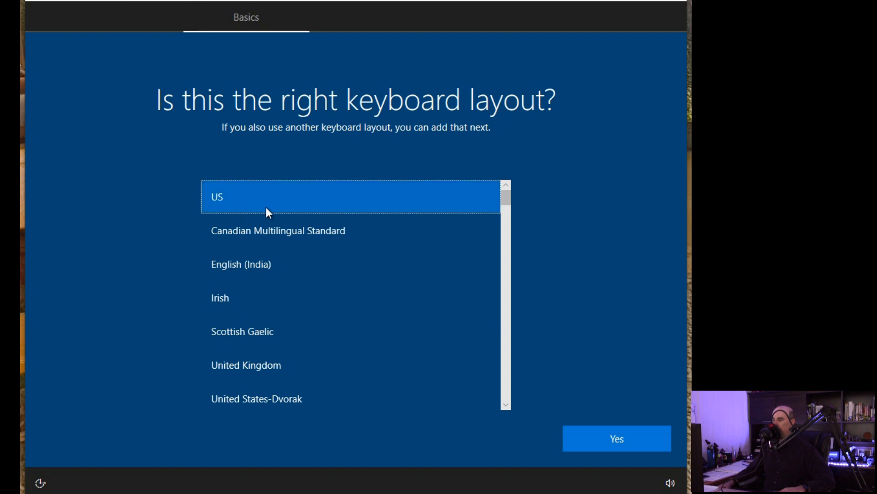
{"action": "mouse_move", "coordinate": [252, 204]}
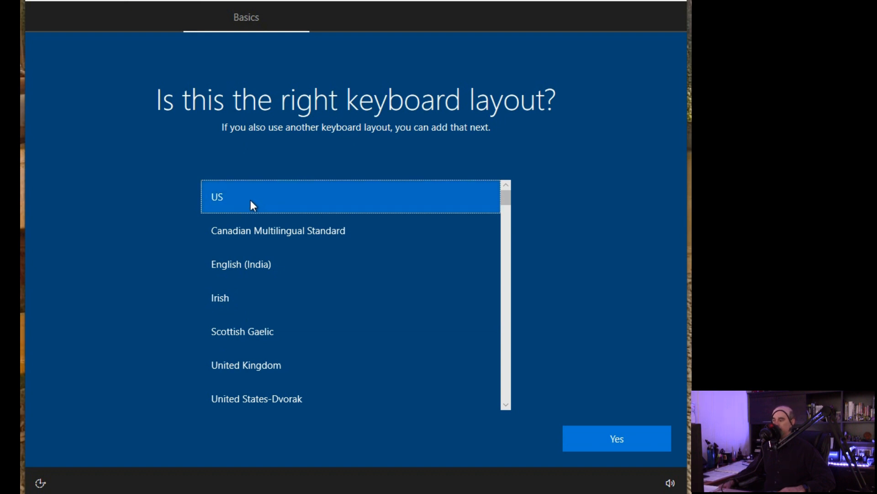
{"action": "mouse_move", "coordinate": [388, 297]}
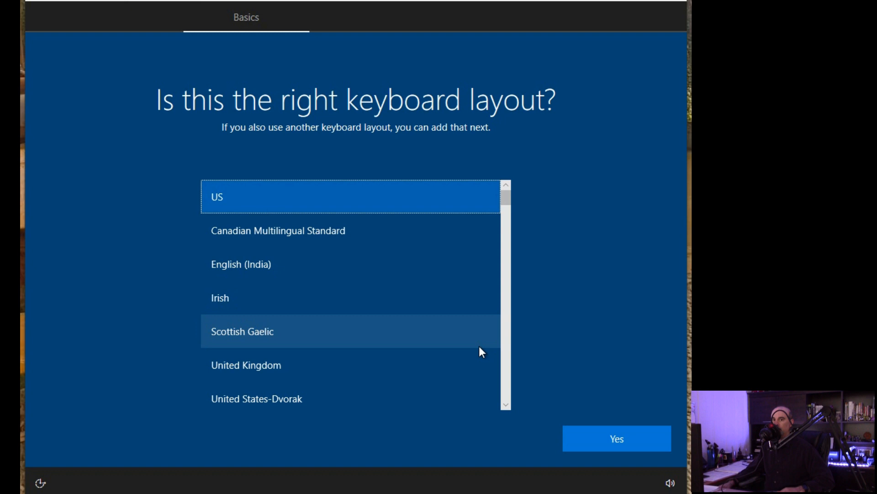
{"action": "mouse_move", "coordinate": [426, 229]}
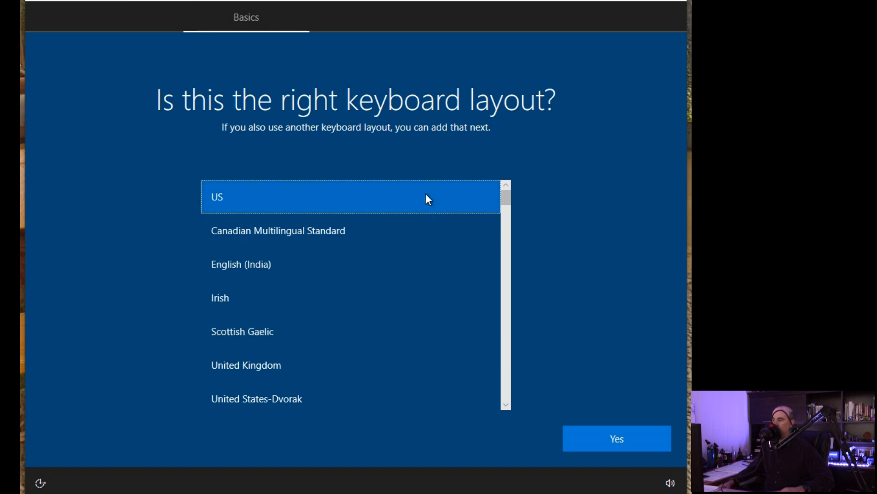
{"action": "mouse_move", "coordinate": [616, 438]}
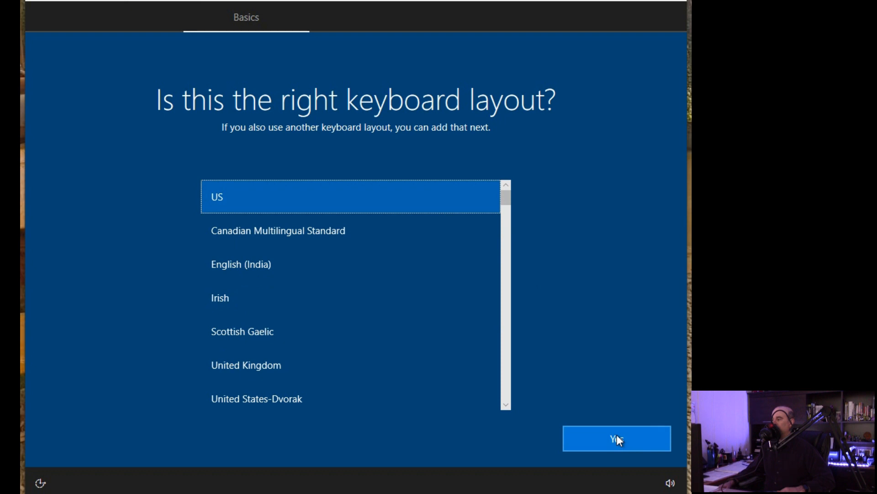
- Keep the US keyboard layout and skip adding a second layout
{"action": "left_click", "coordinate": [616, 438]}
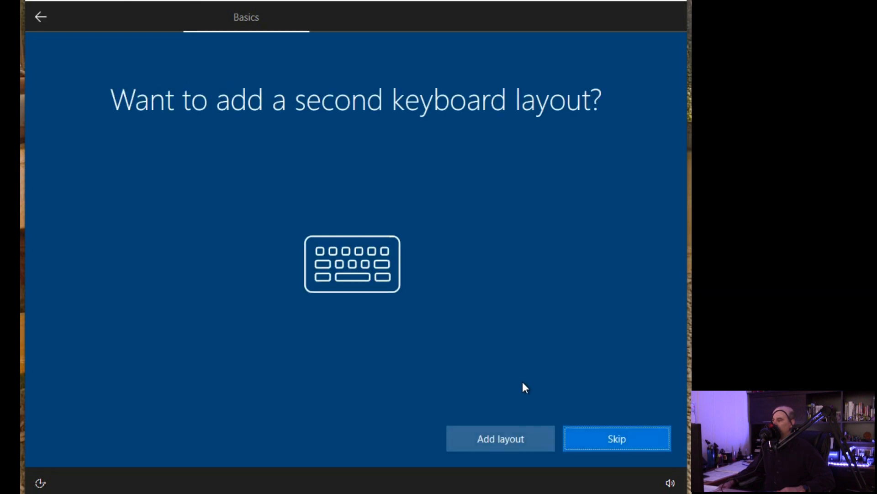
{"action": "mouse_move", "coordinate": [551, 386]}
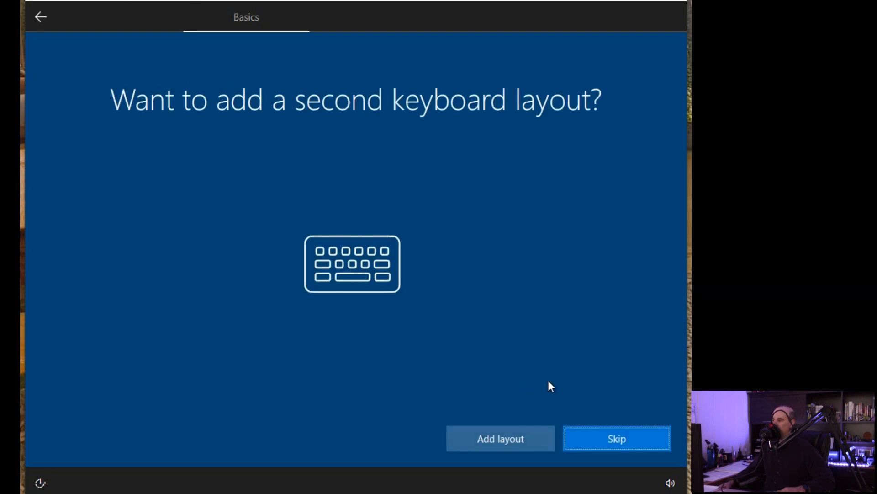
{"action": "left_click", "coordinate": [616, 439]}
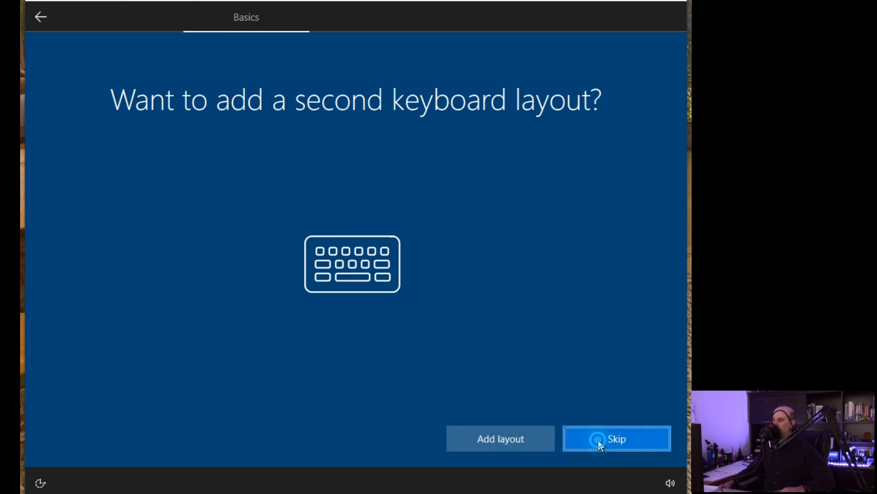
{"action": "left_click", "coordinate": [616, 439]}
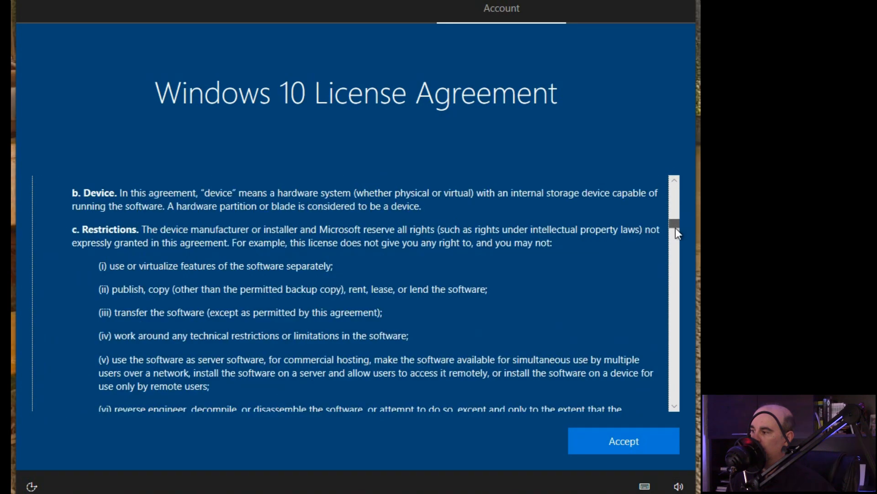
- Accept the Windows 10 License Agreement after scrolling through it
{"action": "scroll", "scroll_direction": "down", "scroll_amount": 3}
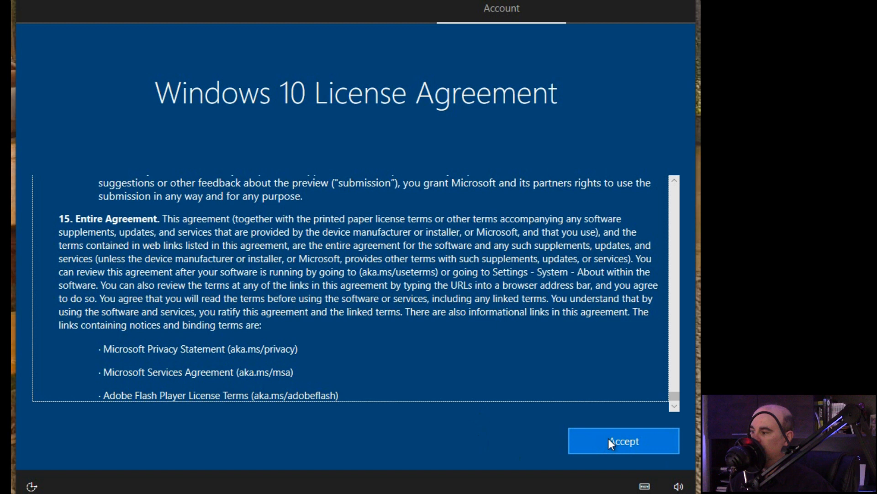
{"action": "left_click", "coordinate": [623, 441]}
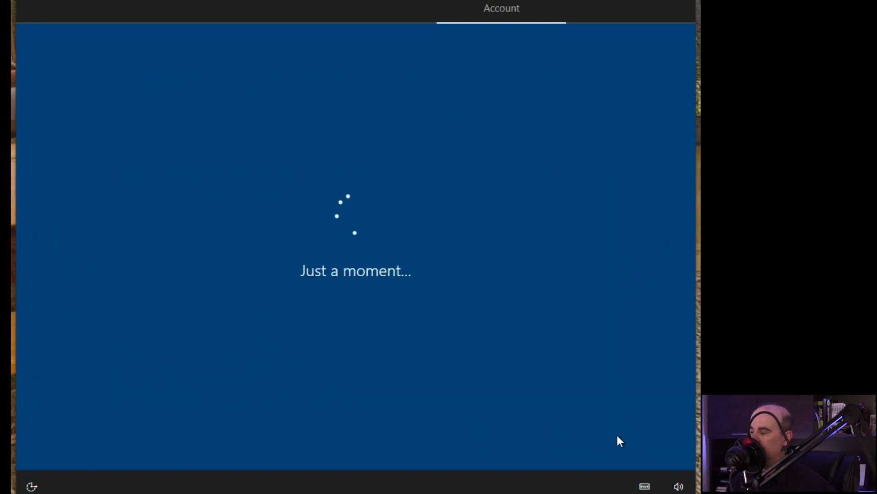
{"action": "mouse_move", "coordinate": [470, 323]}
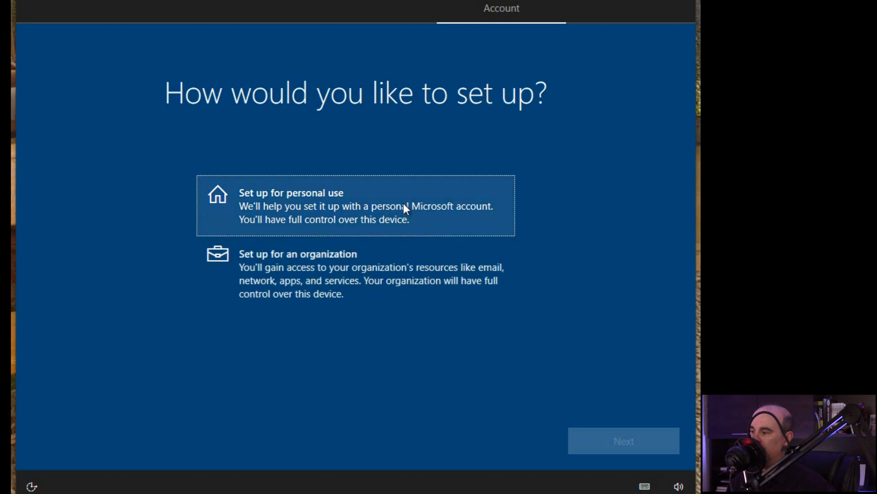
- Choose Set up for personal use and continue to the account step
{"action": "left_click", "coordinate": [356, 205]}
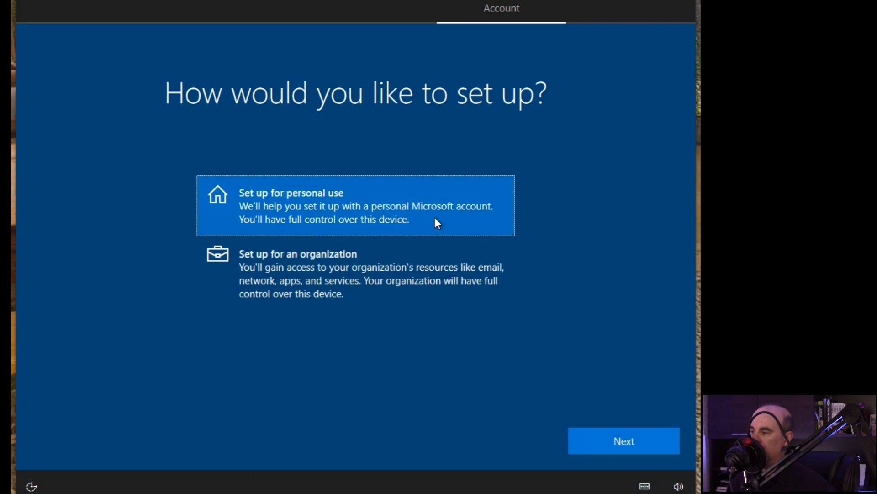
{"action": "mouse_move", "coordinate": [474, 218]}
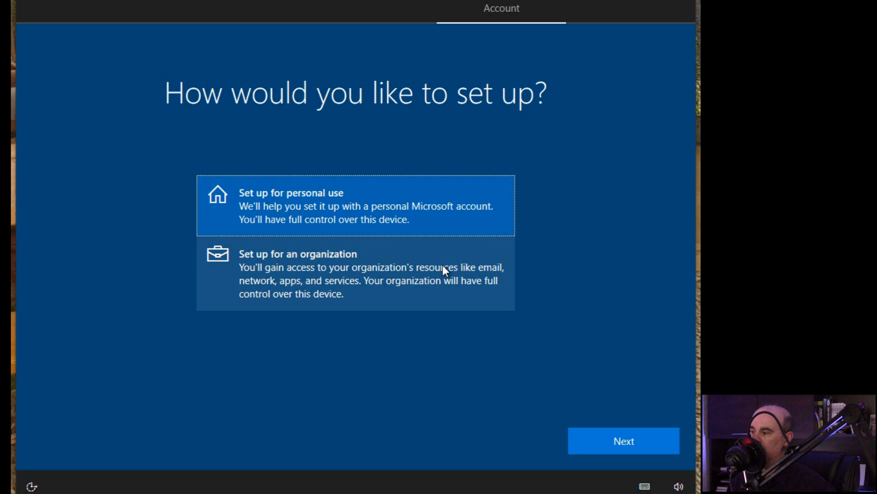
{"action": "mouse_move", "coordinate": [450, 288]}
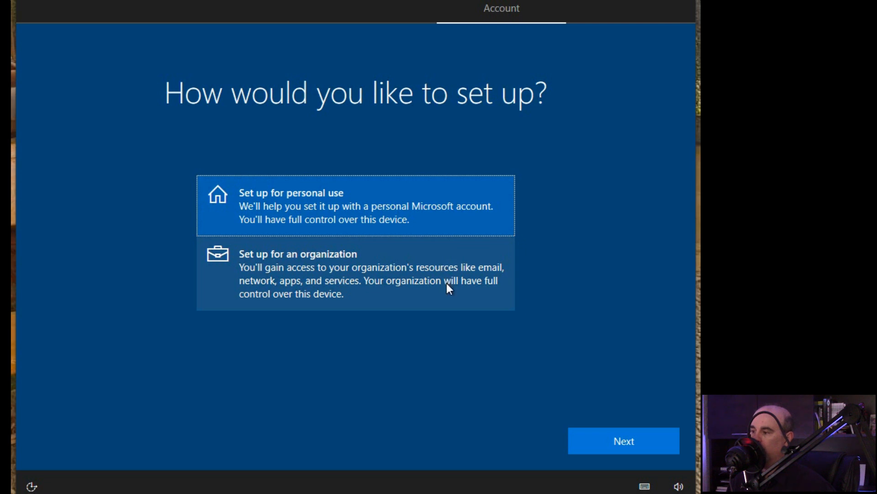
{"action": "left_click", "coordinate": [623, 441]}
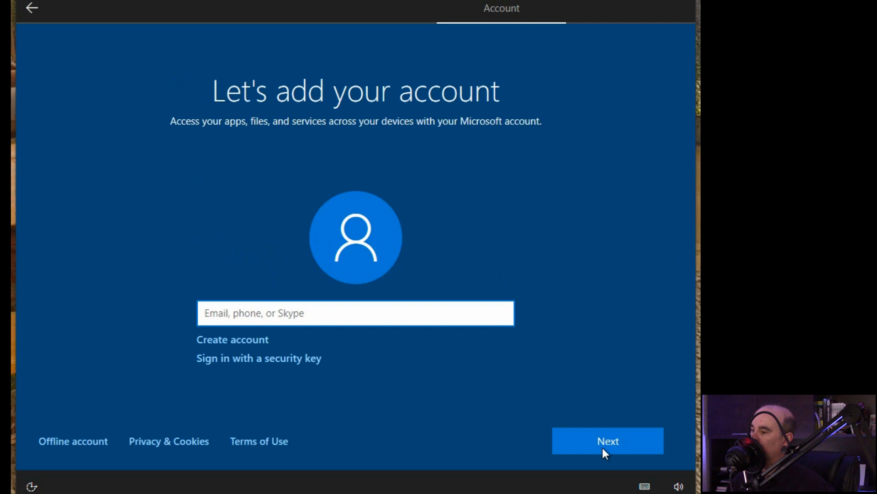
{"action": "mouse_move", "coordinate": [318, 331]}
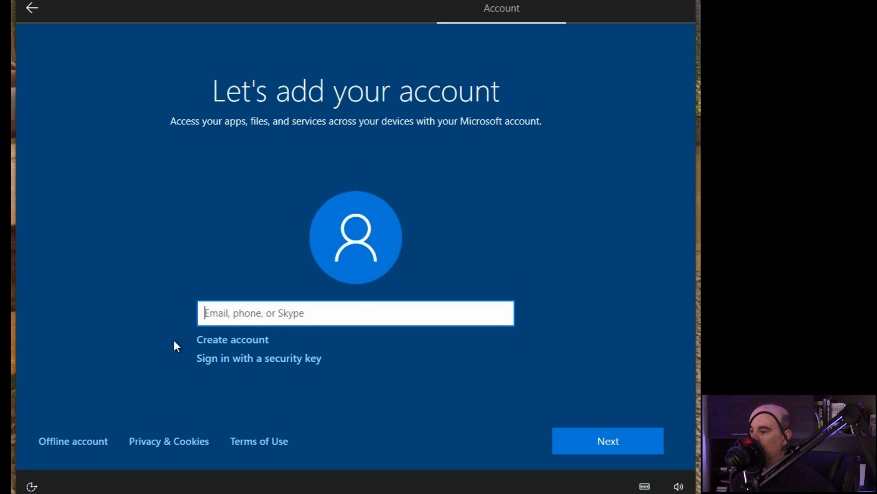
{"action": "mouse_move", "coordinate": [130, 345]}
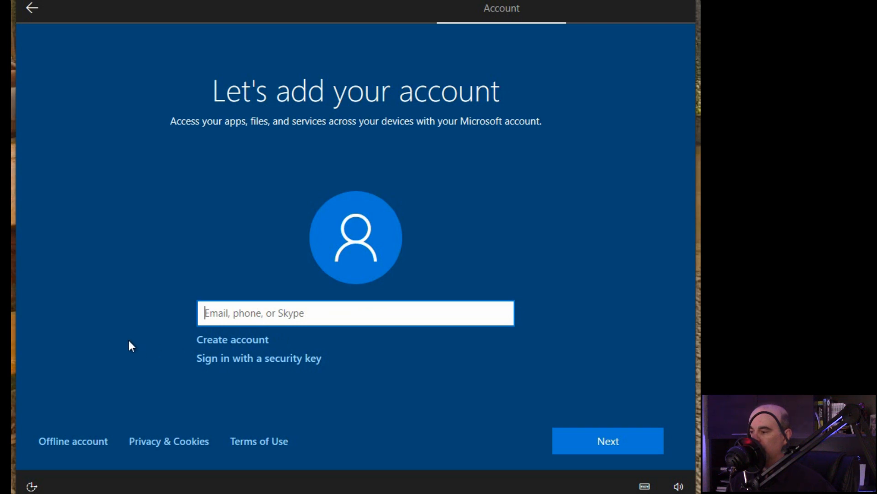
{"action": "mouse_move", "coordinate": [192, 307]}
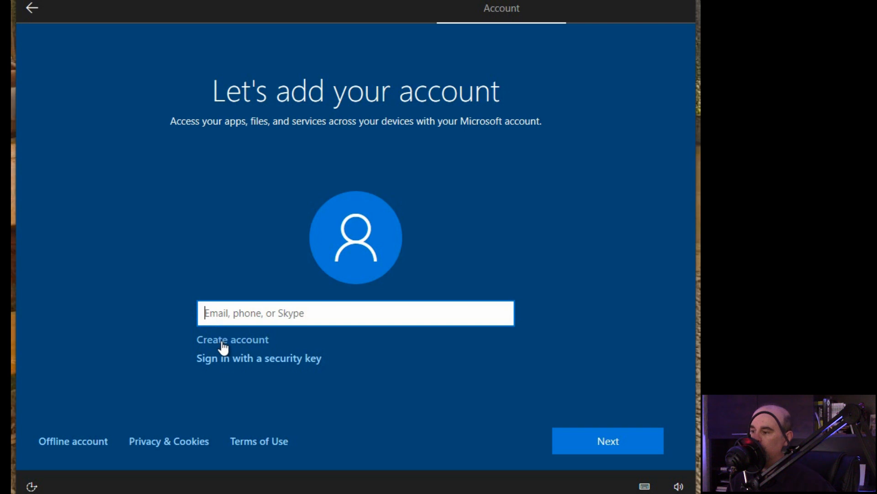
{"action": "mouse_move", "coordinate": [141, 366]}
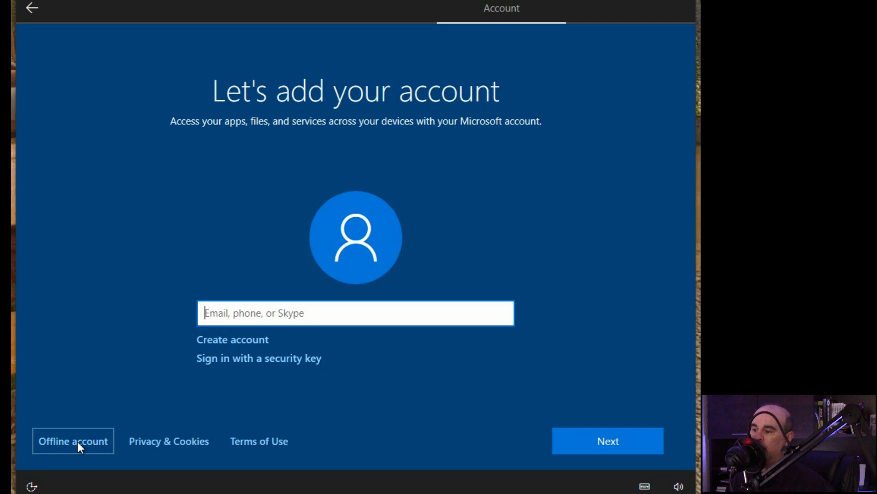
{"action": "mouse_move", "coordinate": [83, 447]}
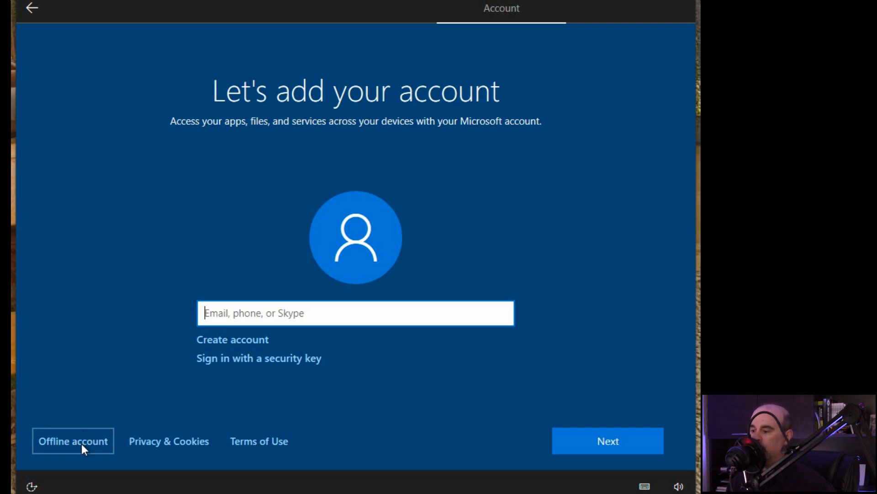
{"action": "mouse_move", "coordinate": [79, 444]}
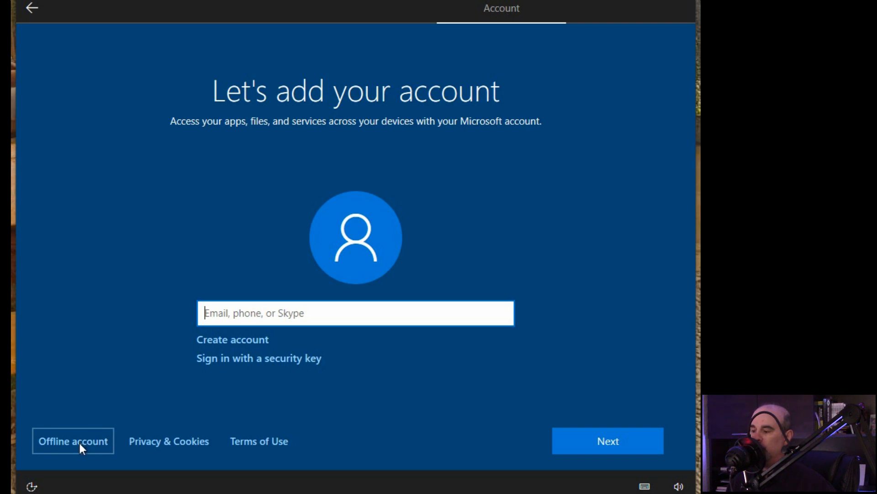
- Choose 'Offline account' instead of signing in with a Microsoft account
{"action": "left_click", "coordinate": [72, 441]}
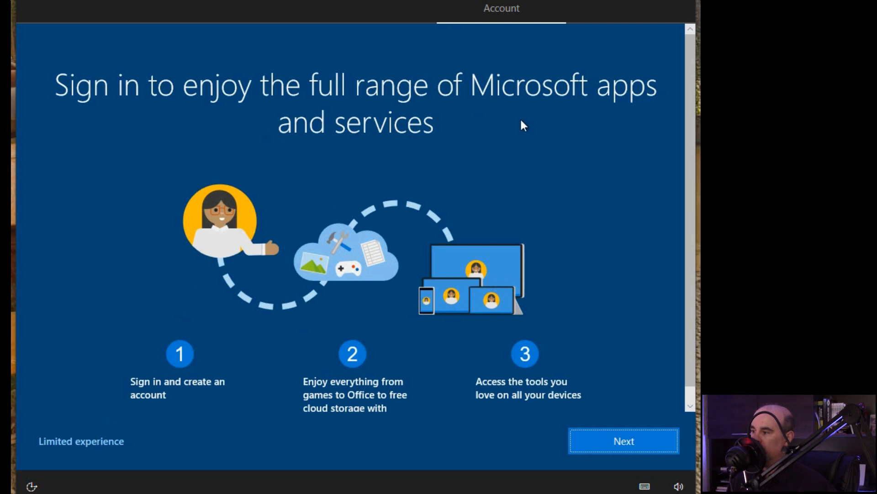
{"action": "mouse_move", "coordinate": [301, 195]}
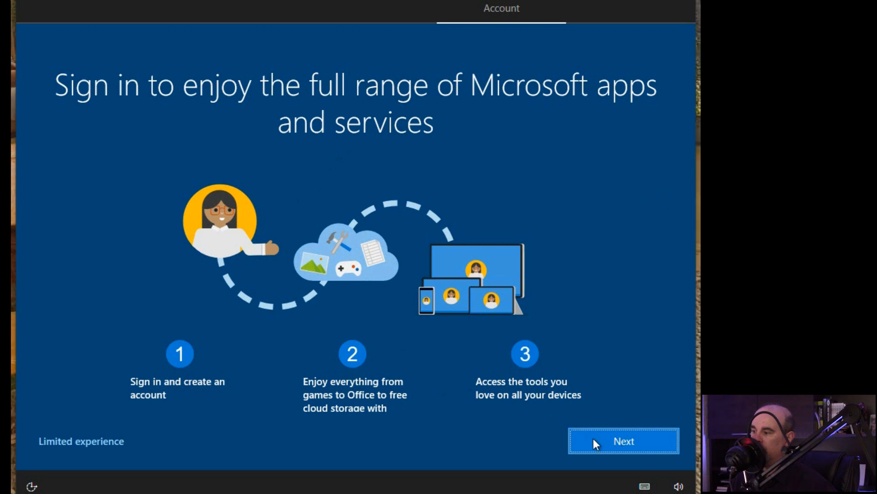
{"action": "mouse_move", "coordinate": [81, 441]}
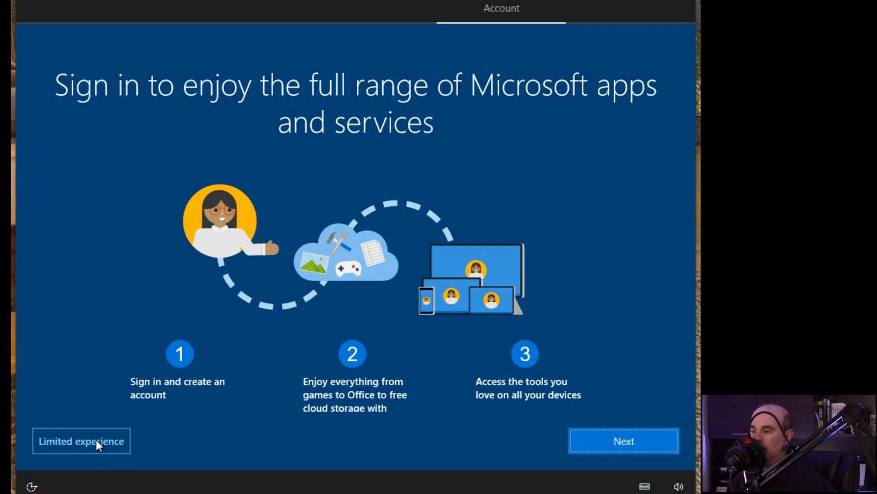
- Choose 'Limited experience' to decline the Microsoft sign-in offer
{"action": "left_click", "coordinate": [80, 441]}
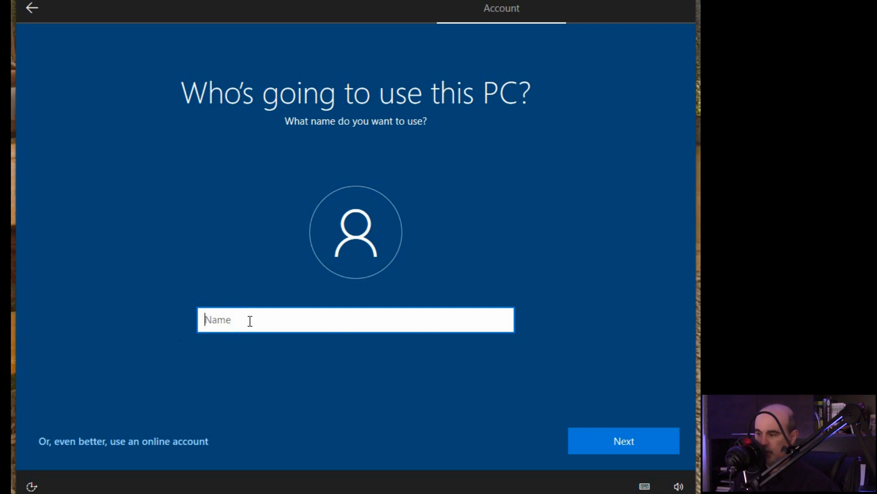
- Create the local user 'Daniel' with no password and continue to the privacy questions
{"action": "type", "text": "Daniel"}
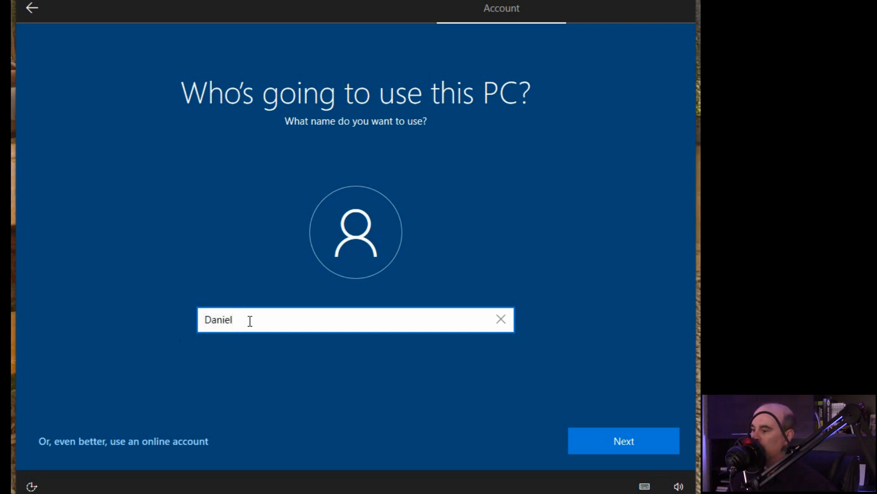
{"action": "left_click", "coordinate": [623, 440]}
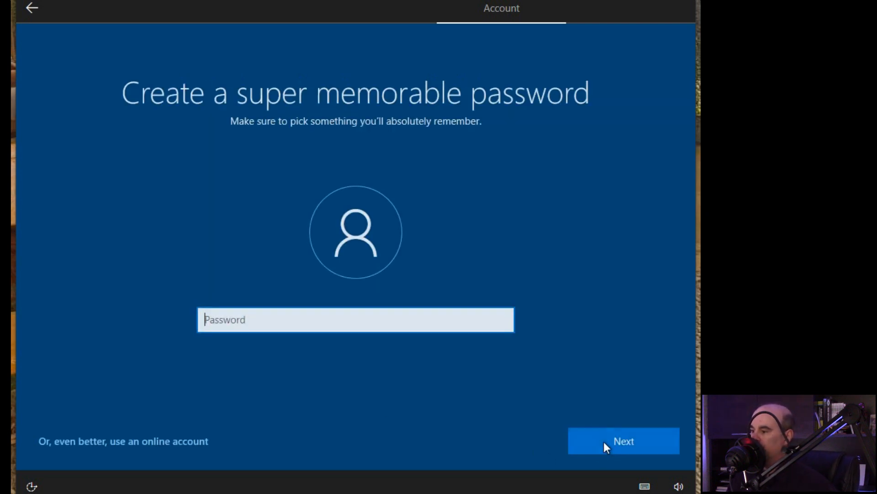
{"action": "mouse_move", "coordinate": [415, 351]}
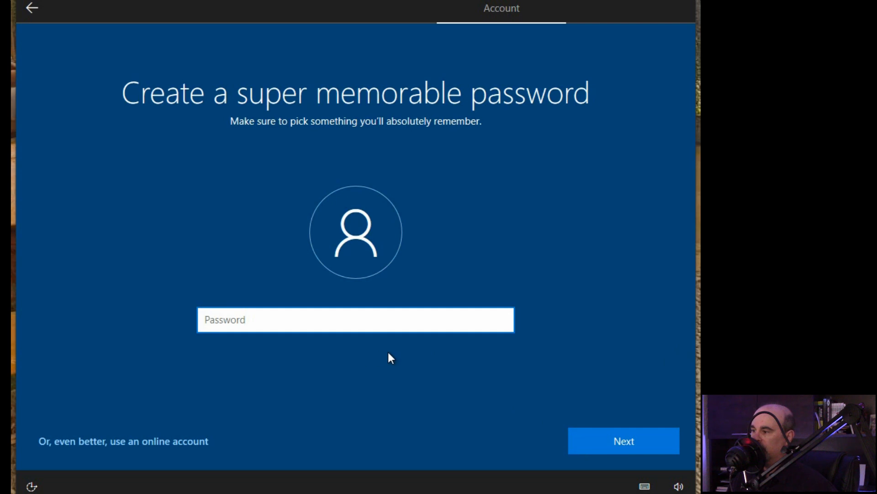
{"action": "mouse_move", "coordinate": [549, 418]}
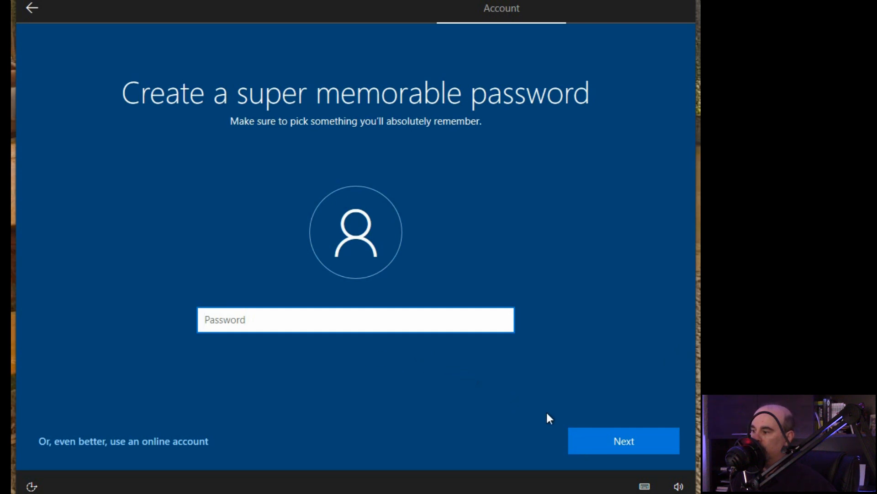
{"action": "left_click", "coordinate": [623, 441]}
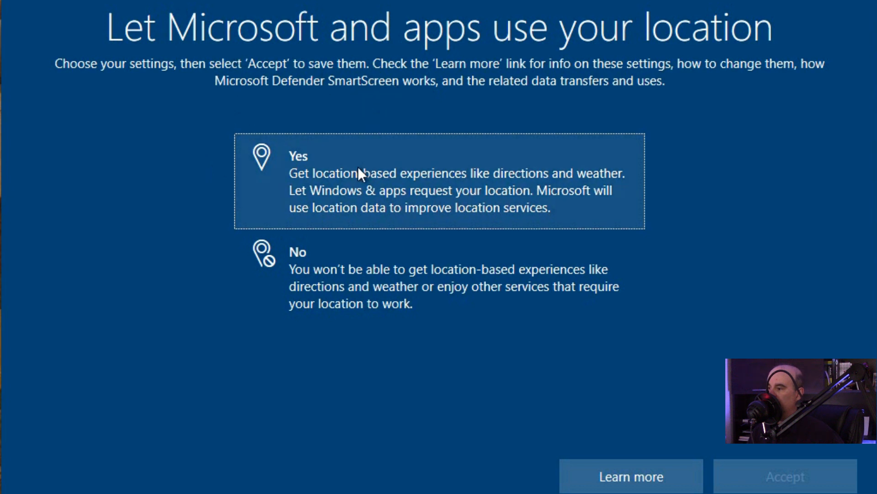
- Answer No to location access and No to Find my device, accepting each
{"action": "left_click", "coordinate": [439, 277]}
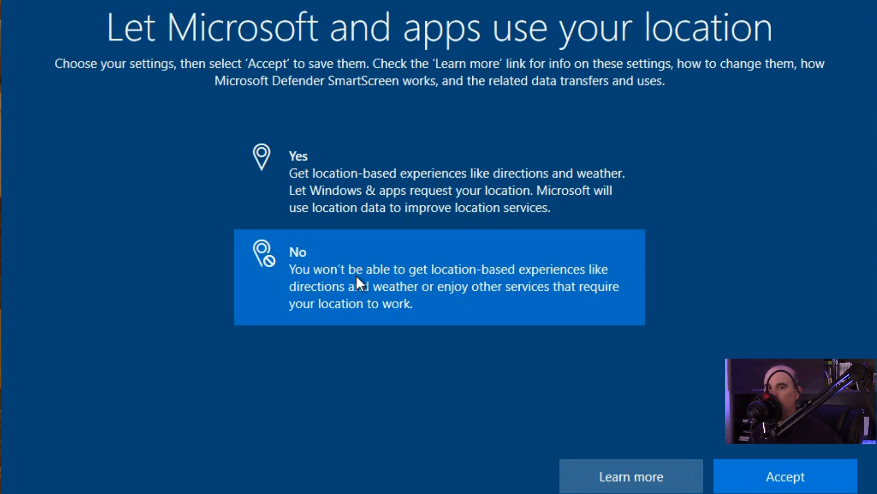
{"action": "left_click", "coordinate": [353, 219]}
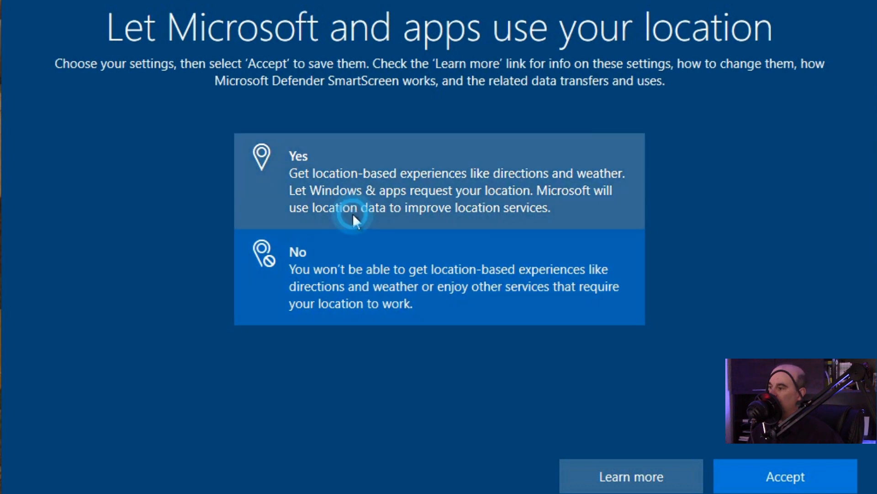
{"action": "left_click", "coordinate": [437, 190]}
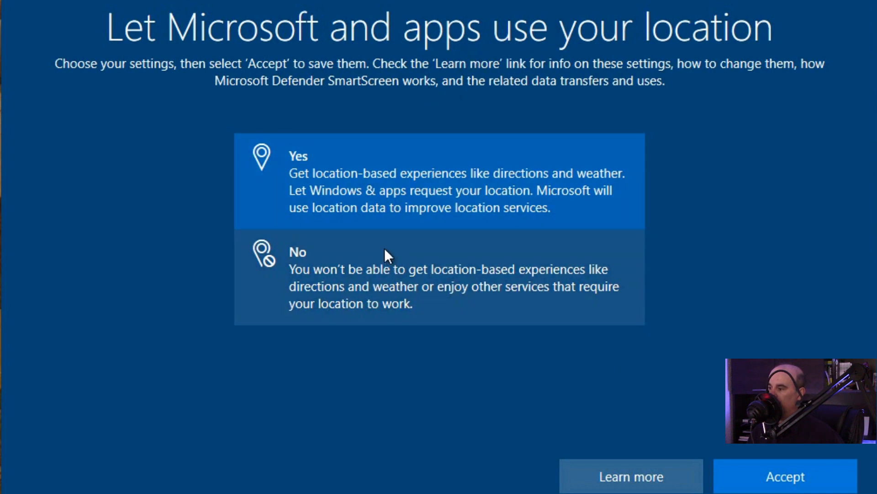
{"action": "left_click", "coordinate": [391, 277]}
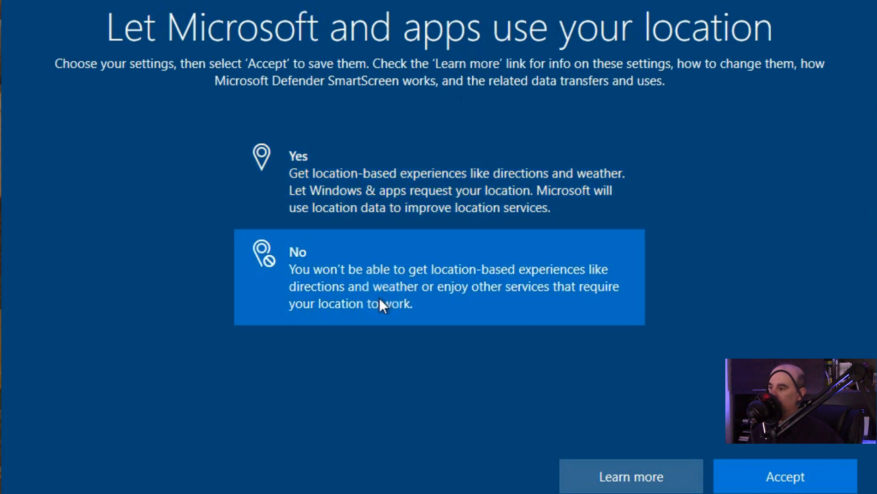
{"action": "mouse_move", "coordinate": [749, 483]}
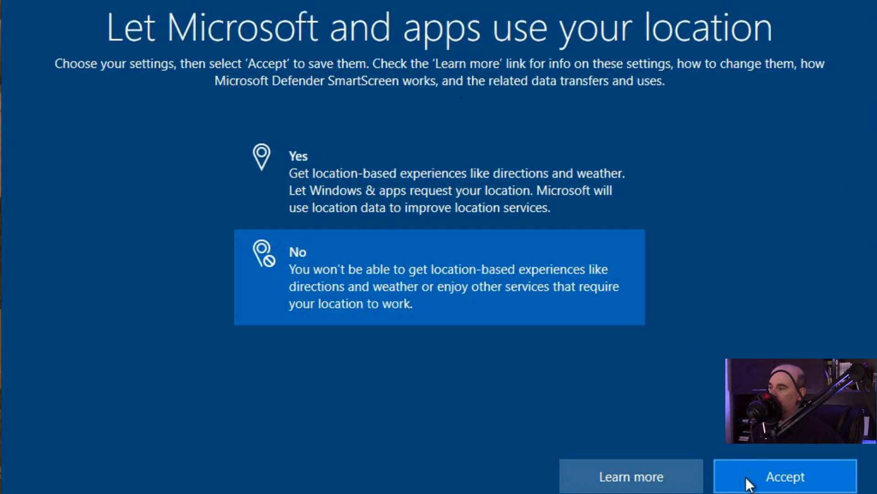
{"action": "left_click", "coordinate": [785, 476]}
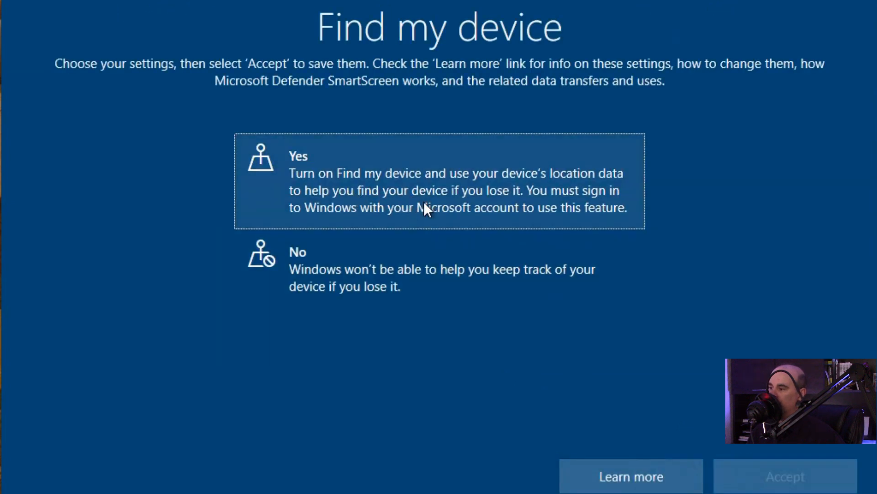
{"action": "left_click", "coordinate": [439, 269]}
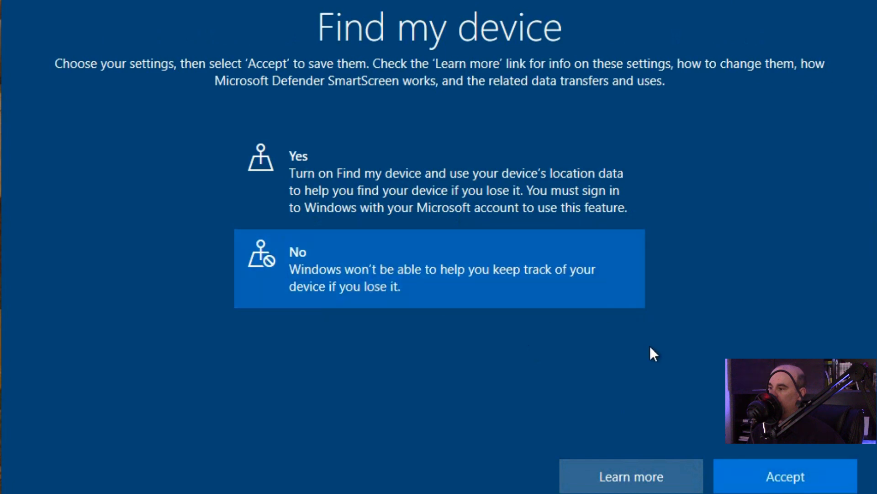
{"action": "mouse_move", "coordinate": [643, 327]}
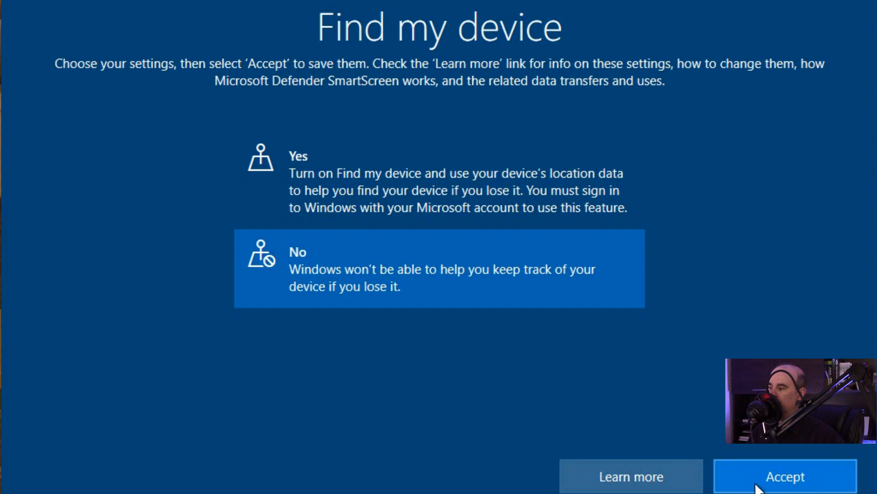
{"action": "left_click", "coordinate": [785, 476]}
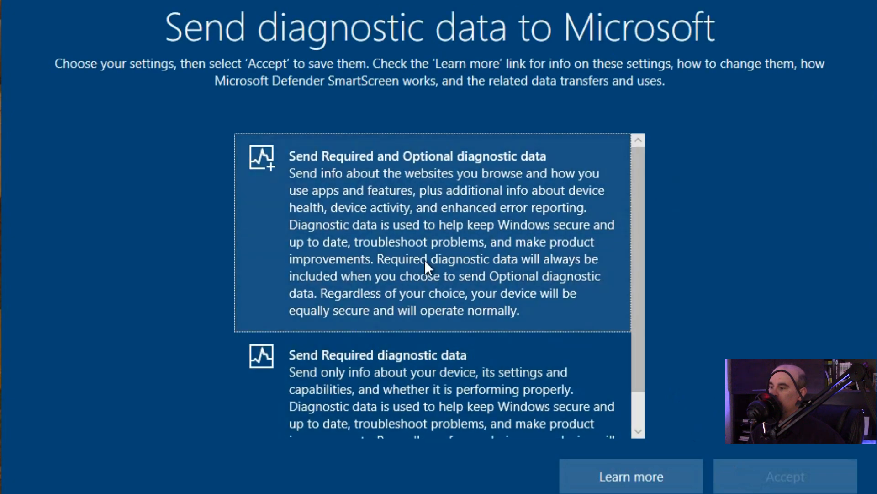
- Send only required diagnostic data and answer No to inking & typing, tailored experiences and advertising ID
{"action": "left_click", "coordinate": [431, 235]}
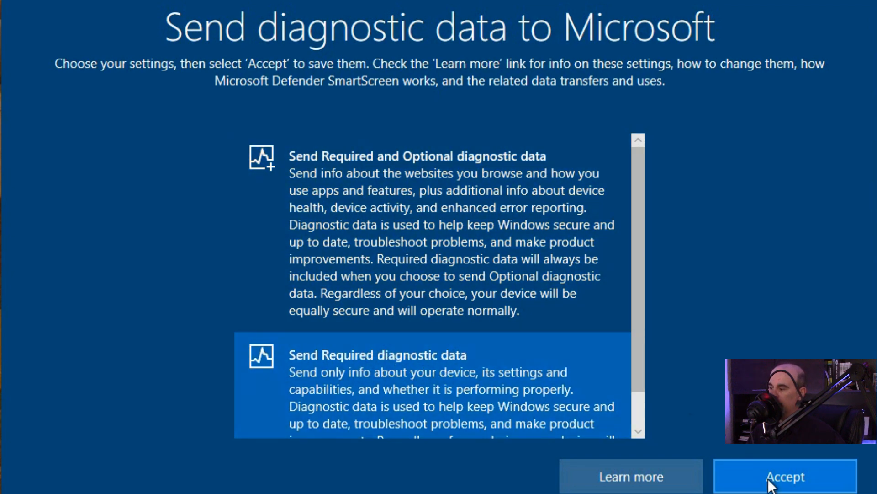
{"action": "left_click", "coordinate": [784, 477]}
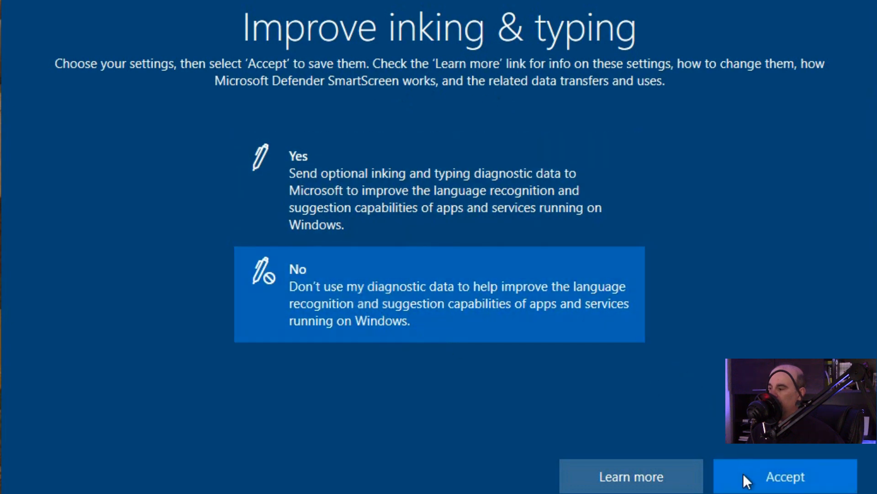
{"action": "left_click", "coordinate": [785, 476]}
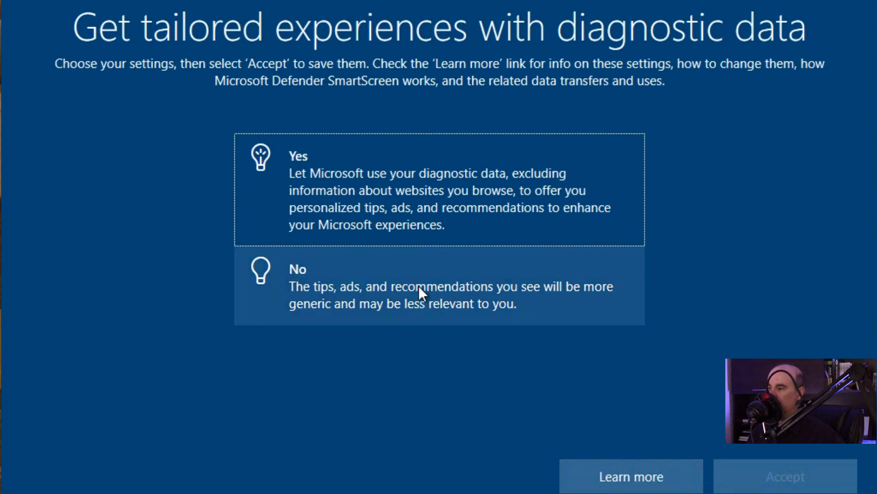
{"action": "left_click", "coordinate": [439, 285]}
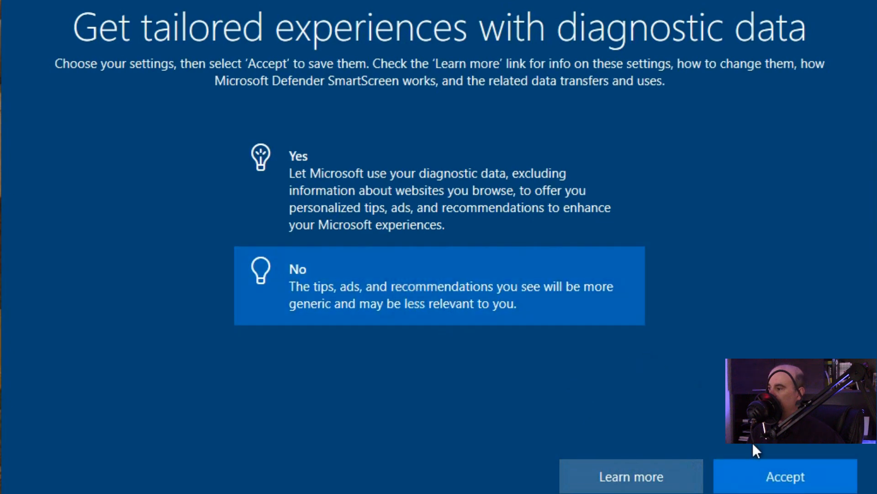
{"action": "left_click", "coordinate": [784, 476]}
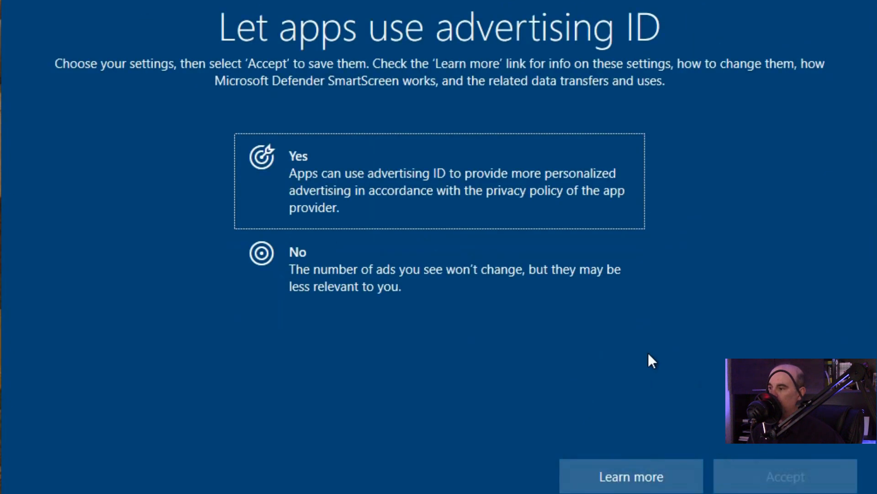
{"action": "left_click", "coordinate": [439, 269]}
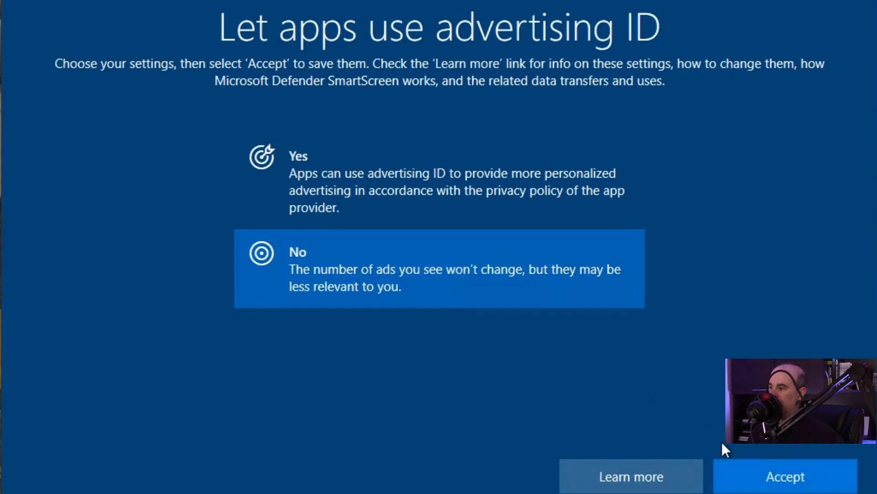
{"action": "left_click", "coordinate": [784, 476]}
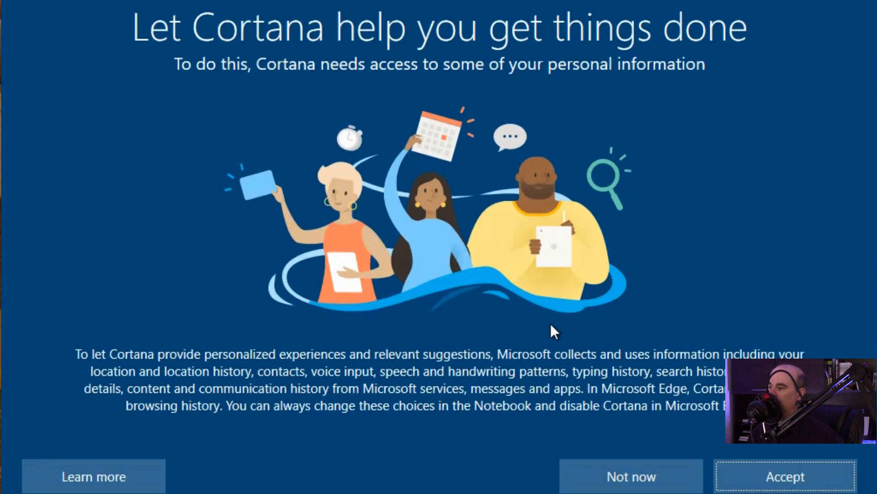
{"action": "mouse_move", "coordinate": [341, 291]}
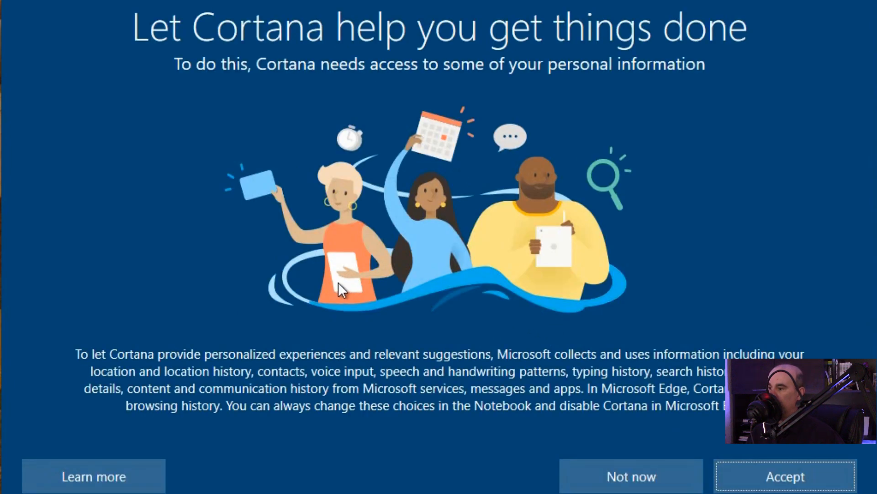
{"action": "mouse_move", "coordinate": [557, 336]}
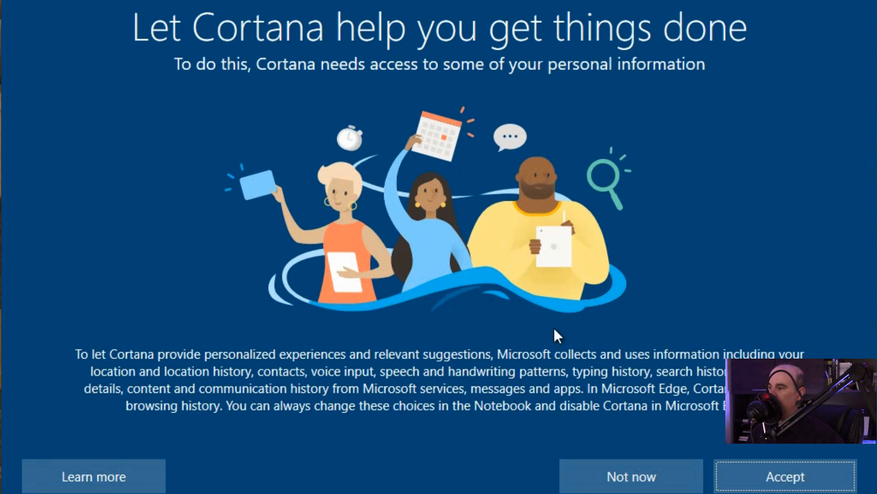
{"action": "mouse_move", "coordinate": [589, 458]}
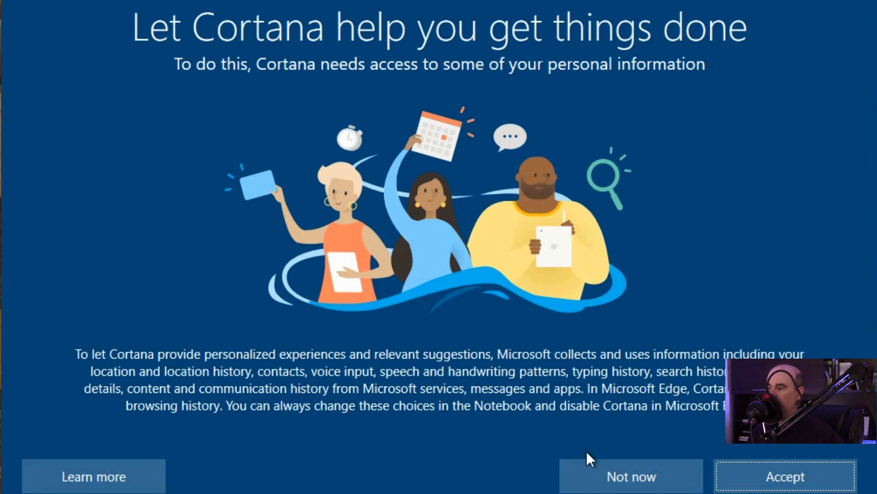
- Answer 'Not now' to Cortana so setup finishes and the desktop loads
{"action": "left_click", "coordinate": [785, 476]}
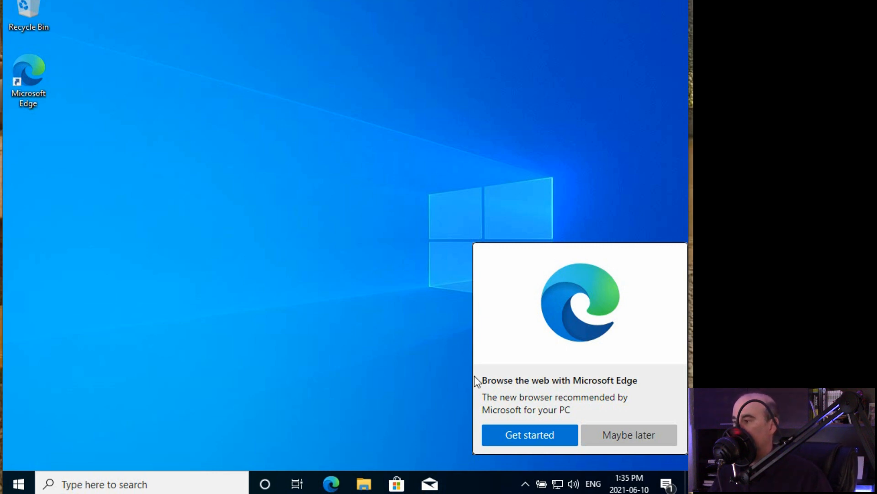
{"action": "mouse_move", "coordinate": [281, 307]}
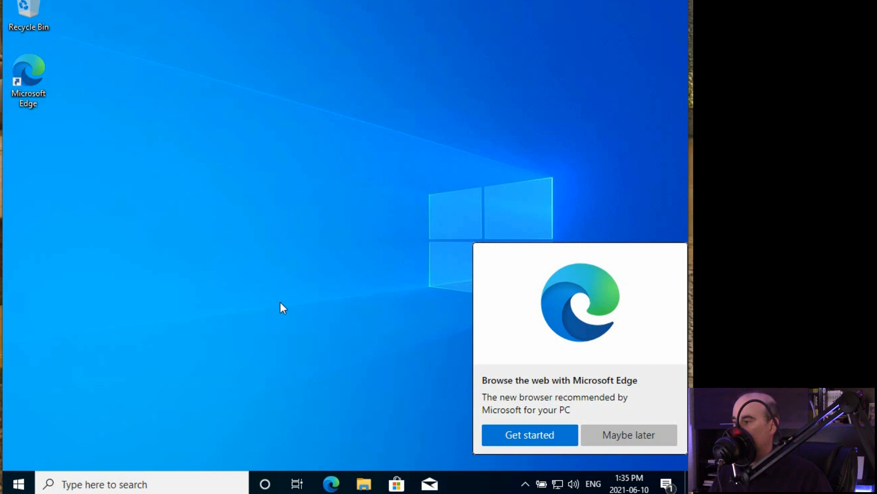
{"action": "mouse_move", "coordinate": [515, 315]}
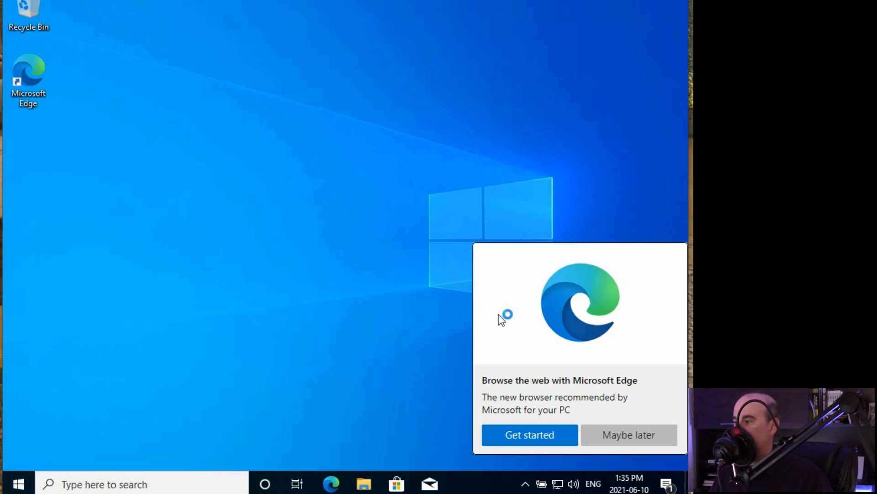
{"action": "mouse_move", "coordinate": [604, 383]}
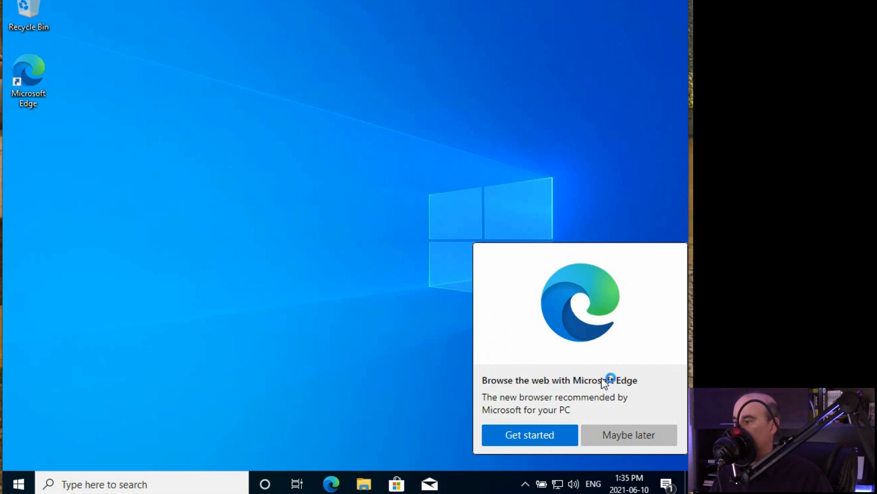
{"action": "mouse_move", "coordinate": [541, 431]}
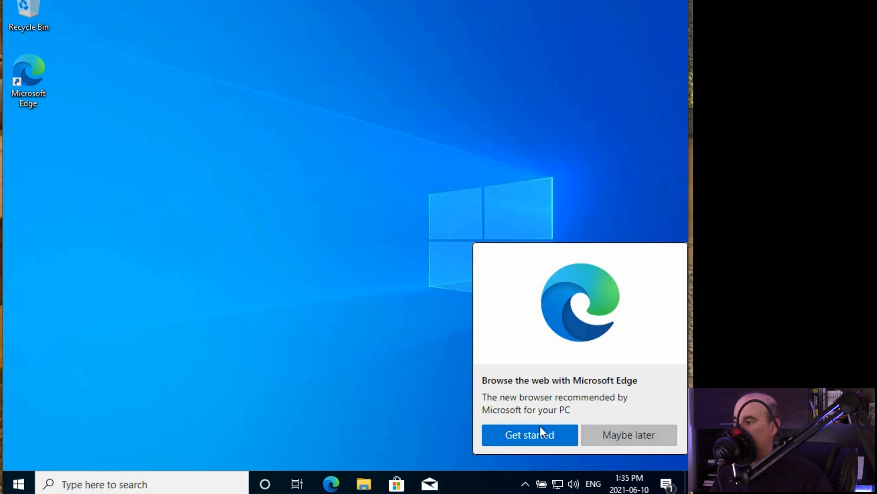
- Choose 'Get started' in the Microsoft Edge popup to launch Edge's welcome screen
{"action": "left_click", "coordinate": [529, 435]}
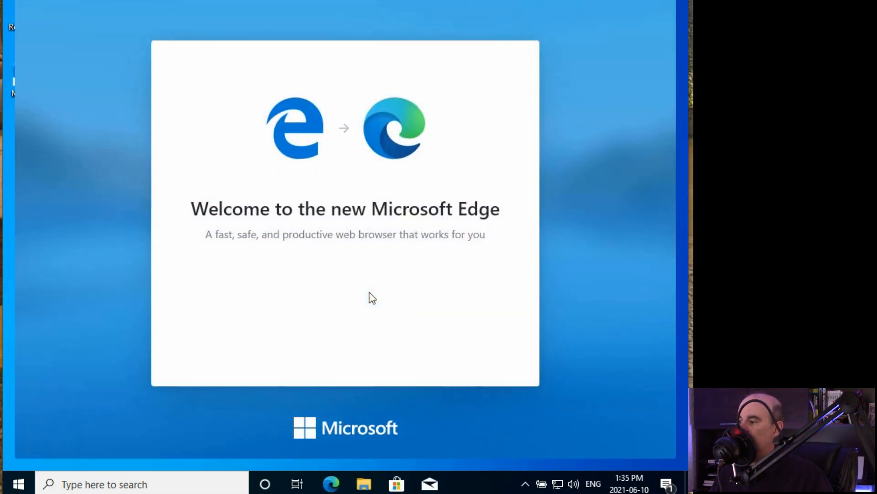
- Complete the Edge first-run setup tour
{"action": "left_click", "coordinate": [331, 483]}
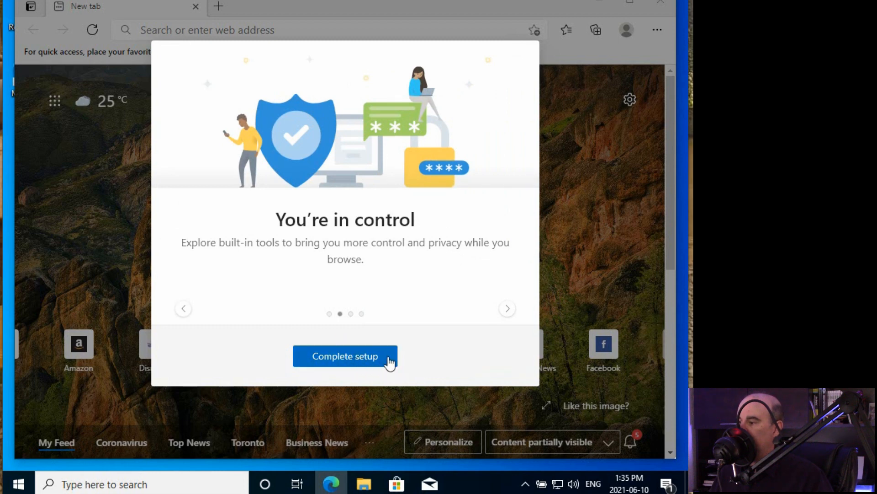
{"action": "left_click", "coordinate": [506, 308]}
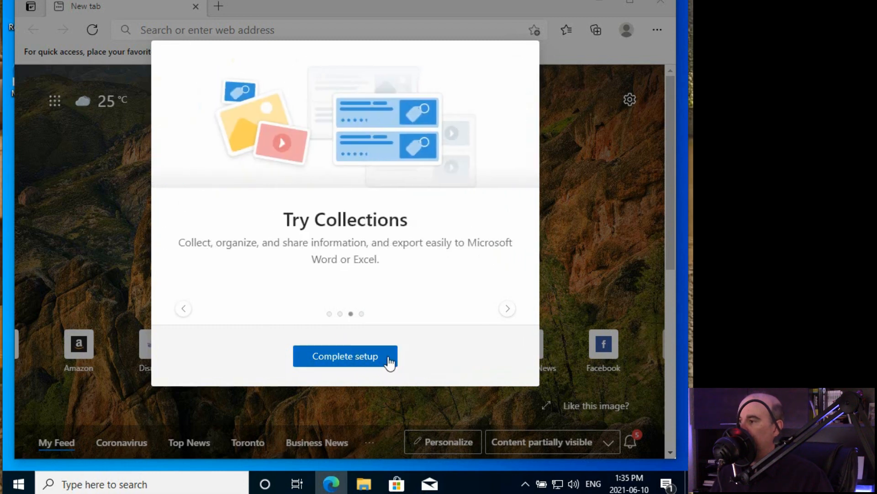
{"action": "left_click", "coordinate": [346, 356]}
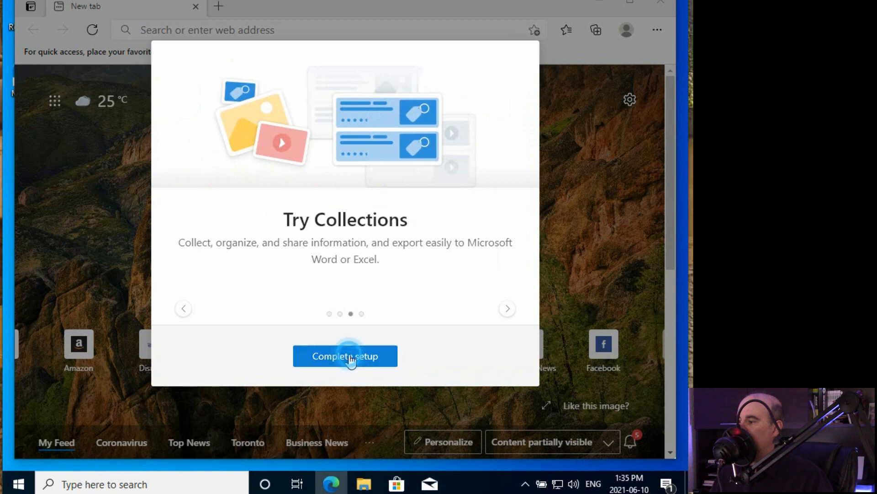
{"action": "left_click", "coordinate": [344, 356]}
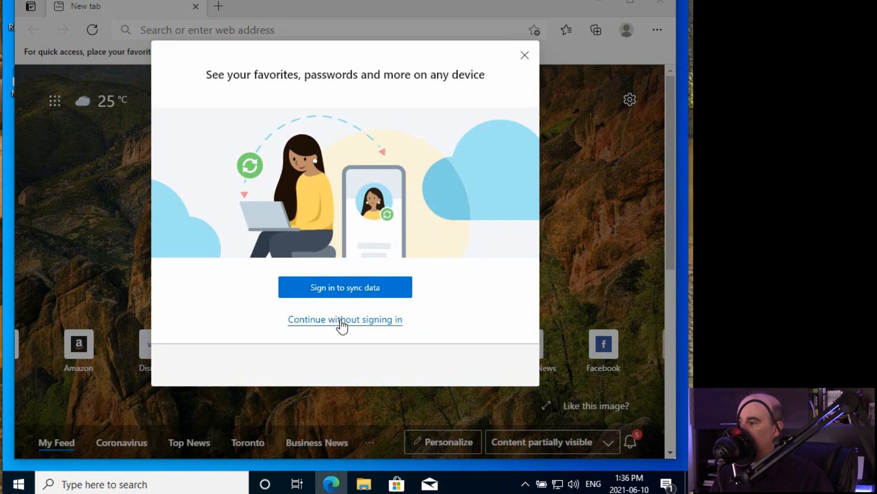
- Continue without signing in and close Edge to return to the desktop
{"action": "left_click", "coordinate": [345, 319]}
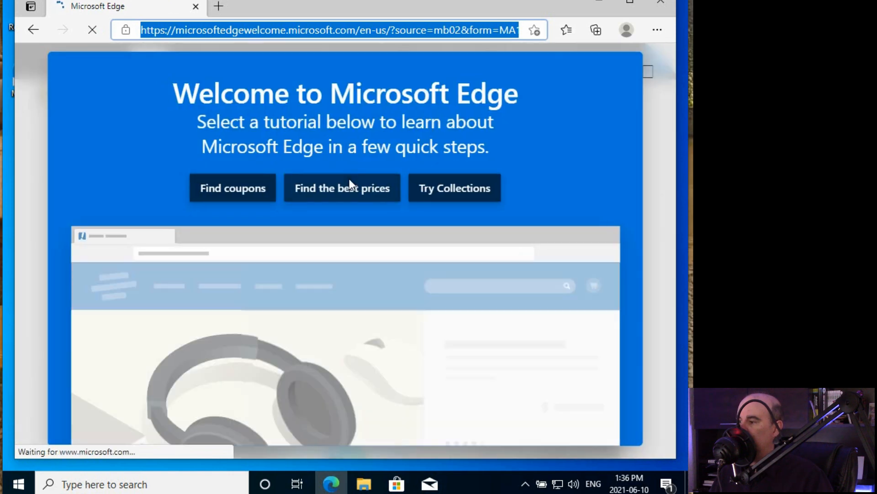
{"action": "left_click", "coordinate": [233, 187]}
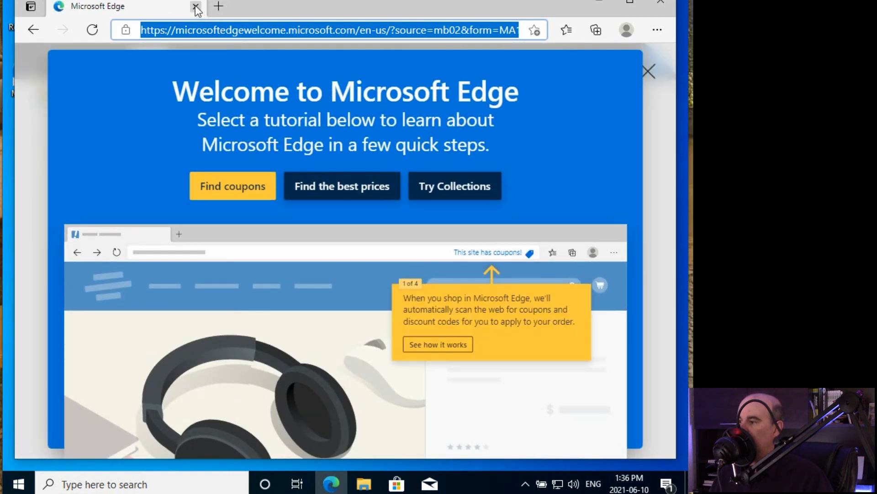
{"action": "left_click", "coordinate": [196, 8]}
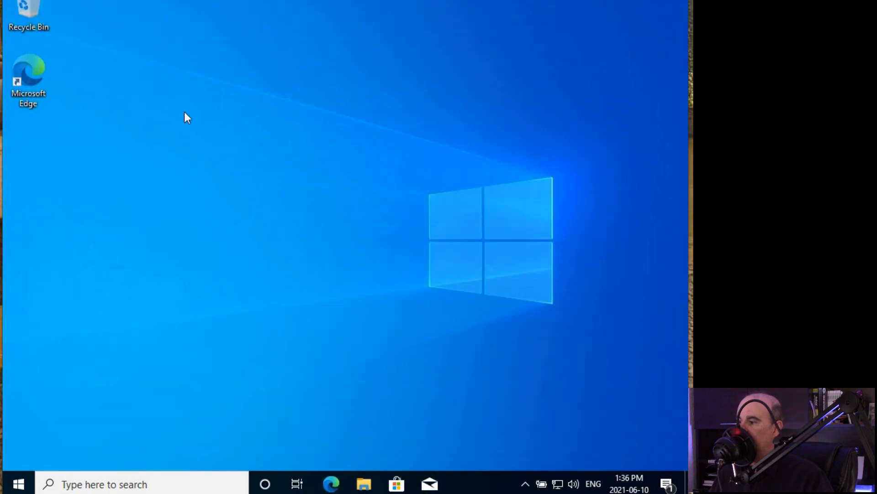
{"action": "mouse_move", "coordinate": [258, 404]}
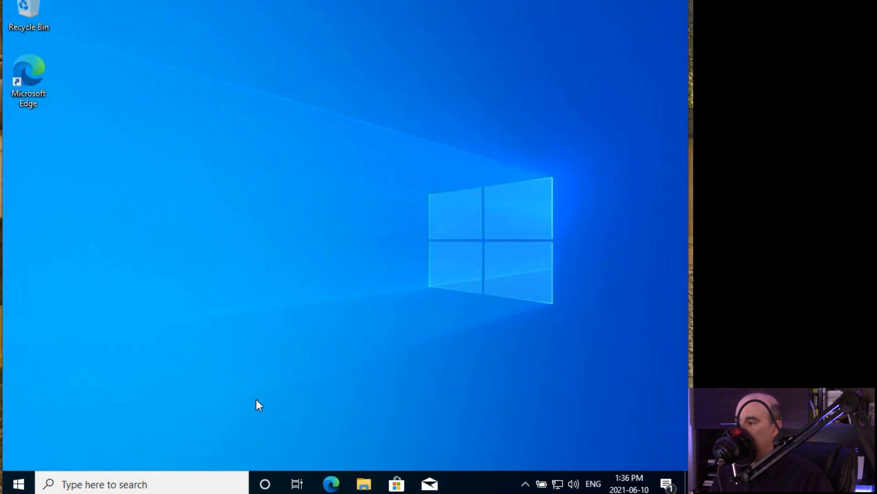